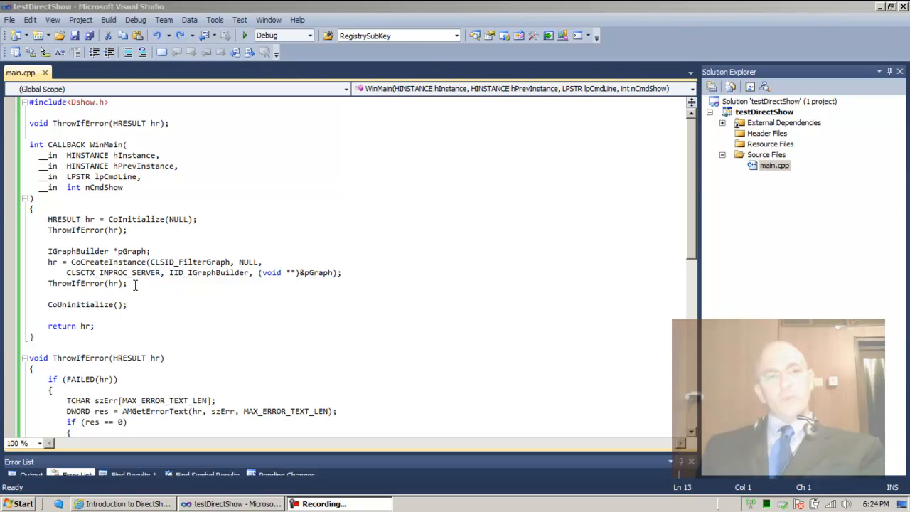
- Select the graph creation and cleanup lines, then start debugging to break inside WinMain
drag(47, 251, 128, 303)
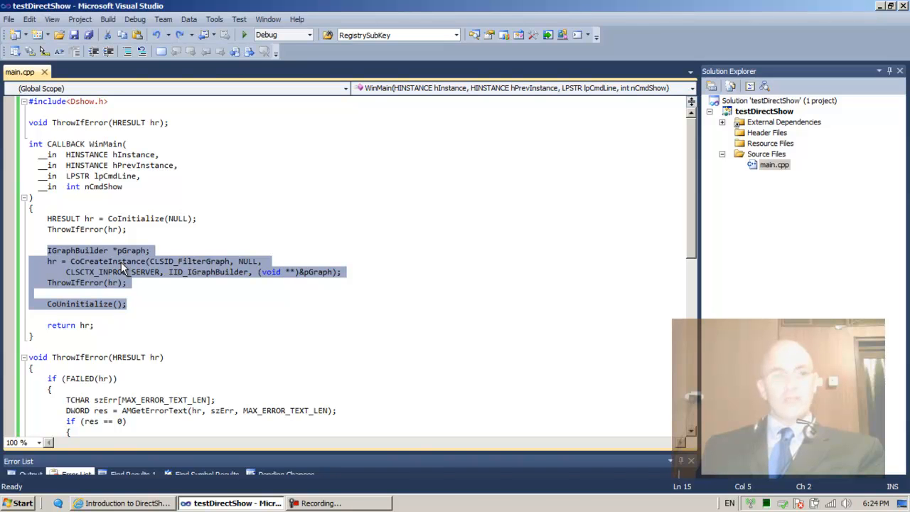
key(F5)
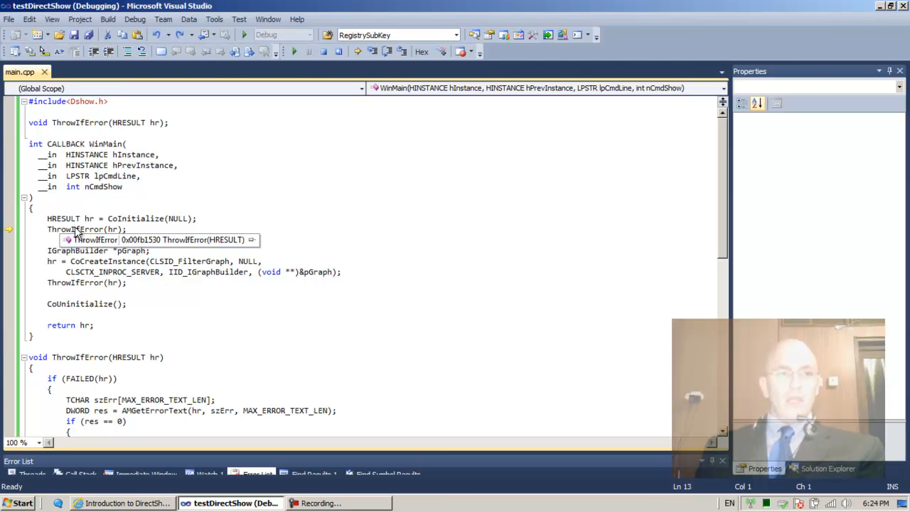
mouse_move(388, 72)
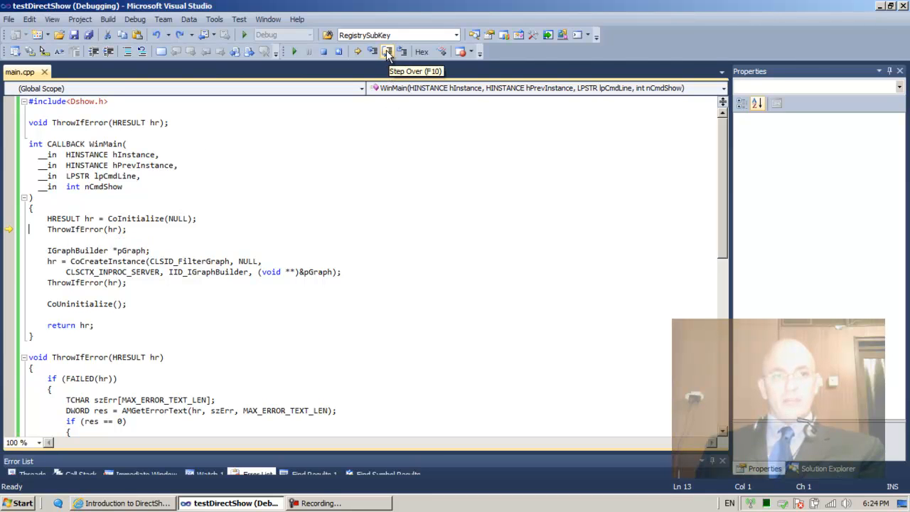
- Step over the CoInitialize error check with the Debug toolbar's Step Over button
click(387, 52)
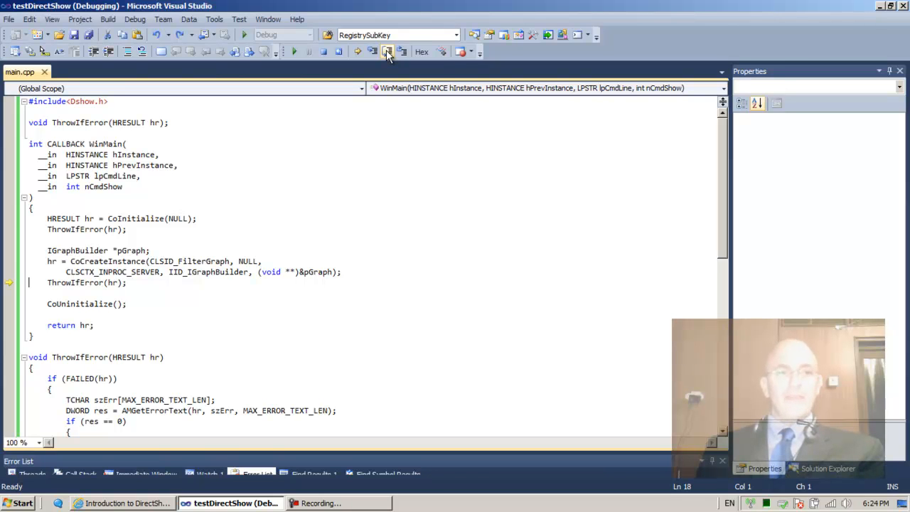
mouse_move(111, 282)
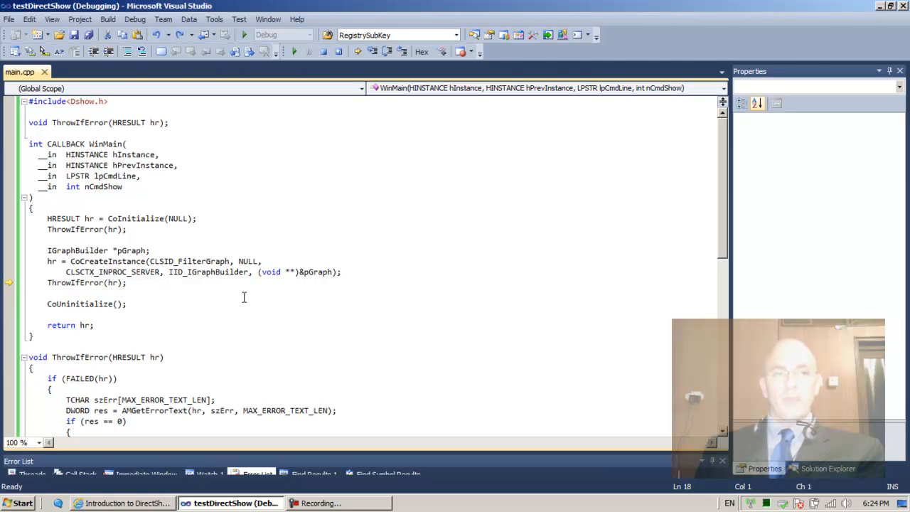
mouse_move(210, 272)
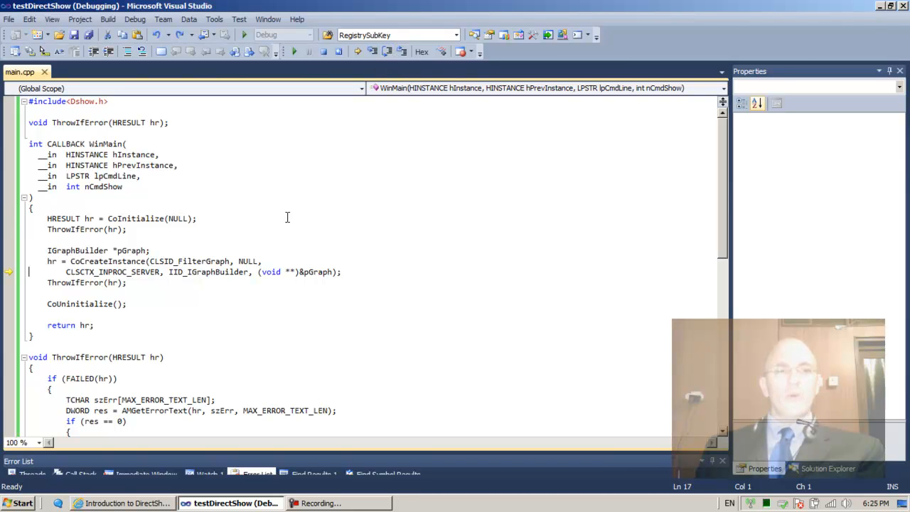
mouse_move(138, 288)
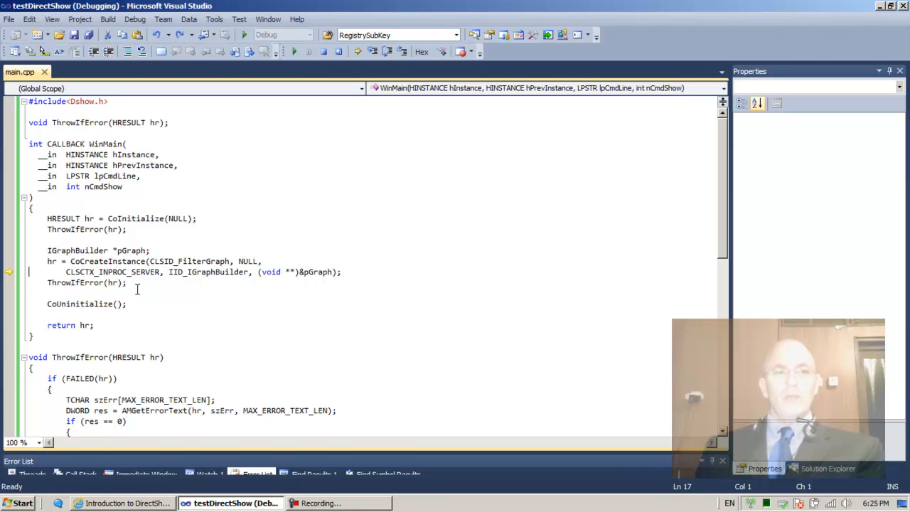
mouse_move(200, 261)
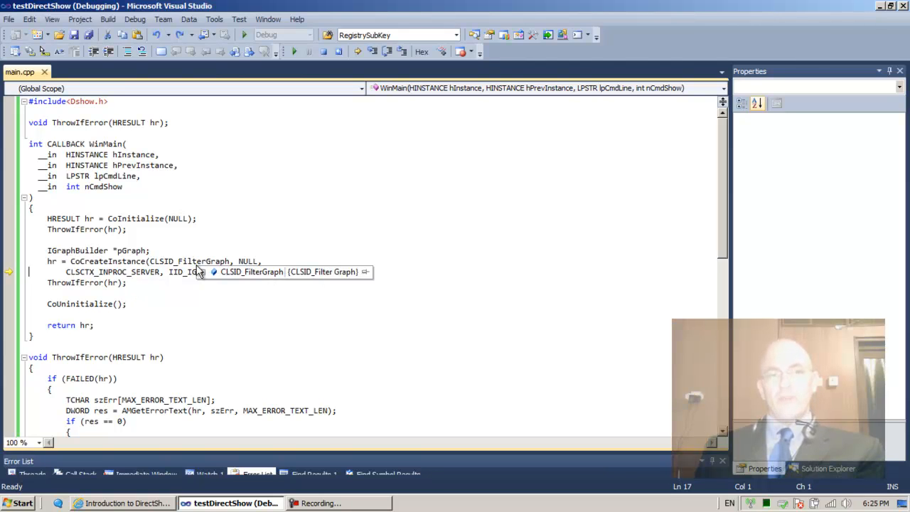
click(204, 271)
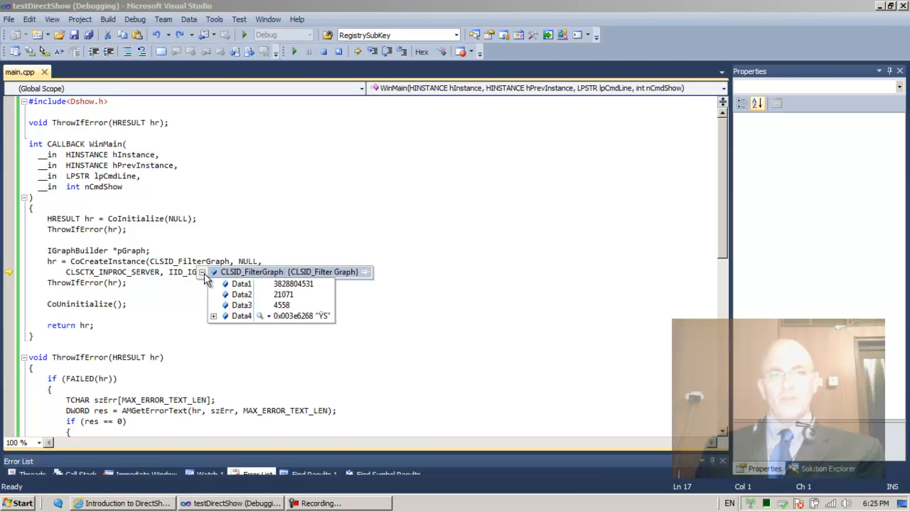
click(215, 316)
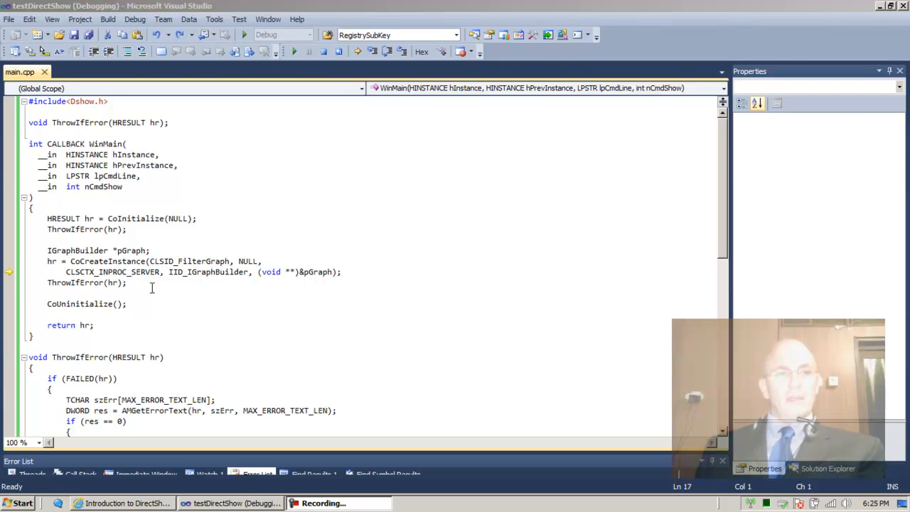
click(145, 272)
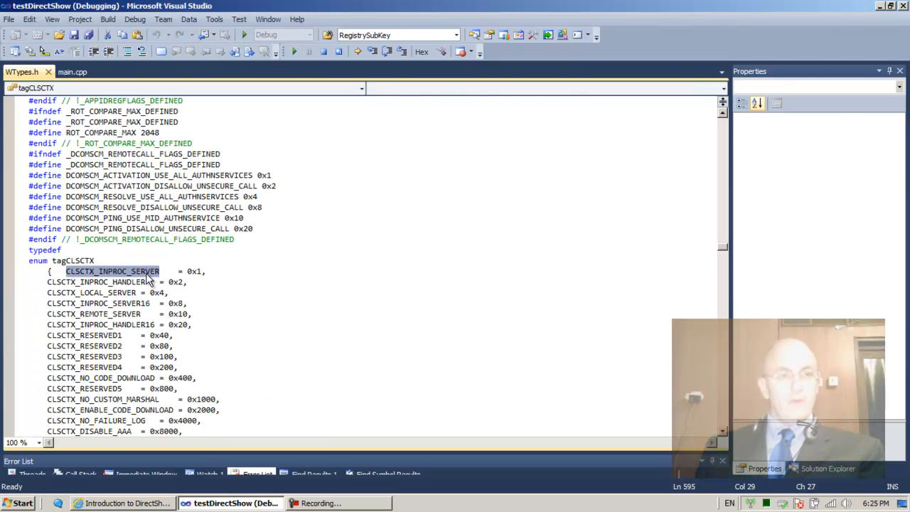
click(71, 71)
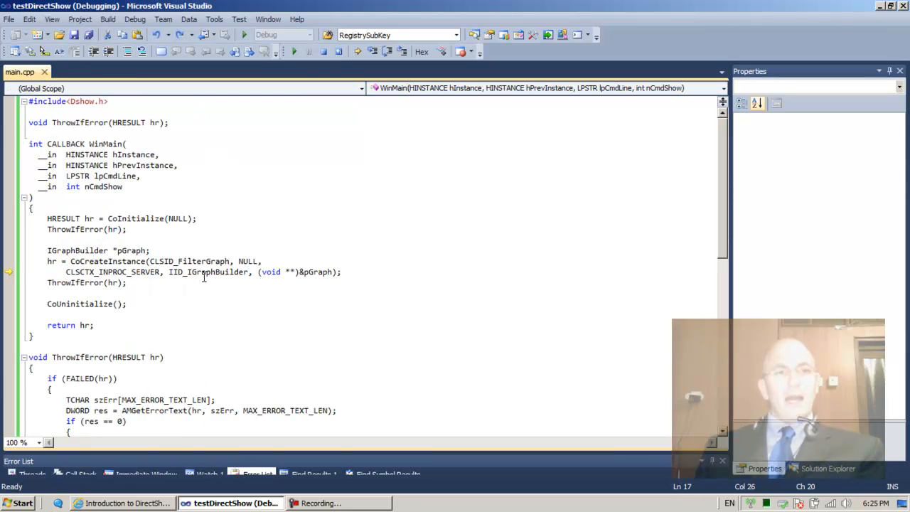
mouse_move(206, 272)
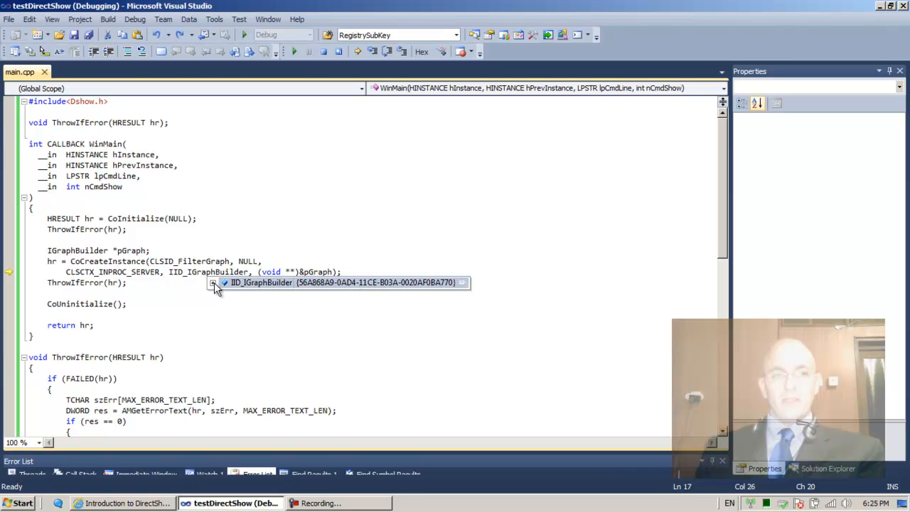
click(216, 282)
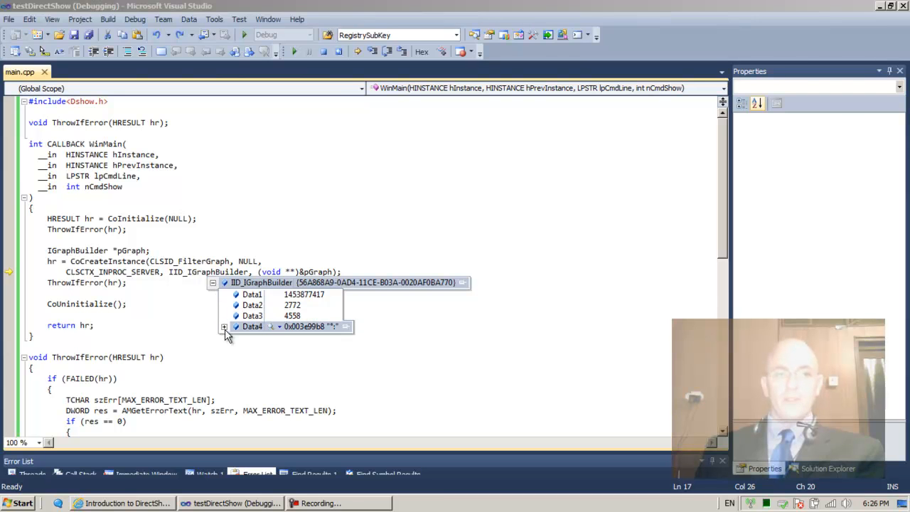
click(225, 326)
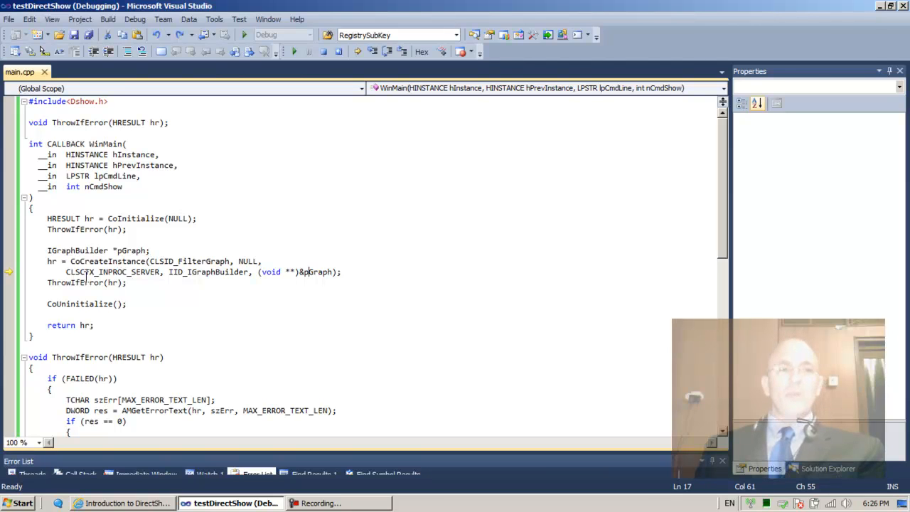
double_click(74, 282)
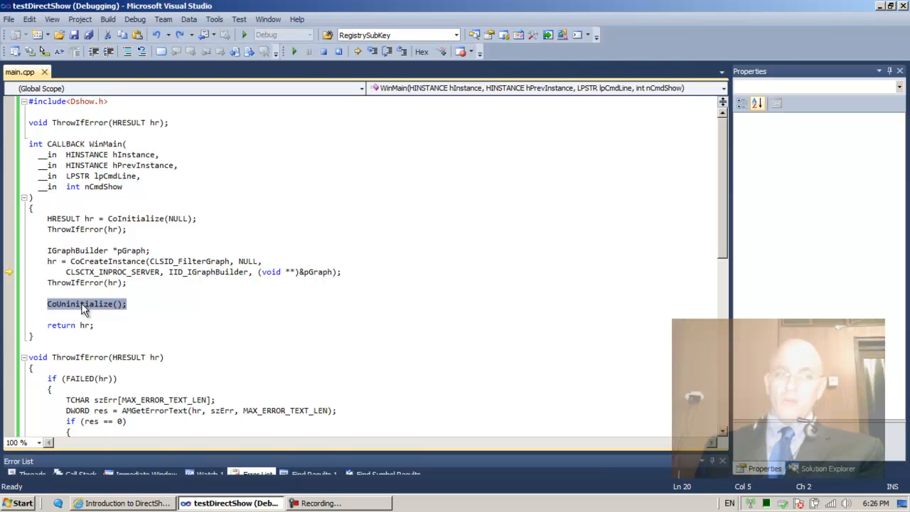
click(62, 325)
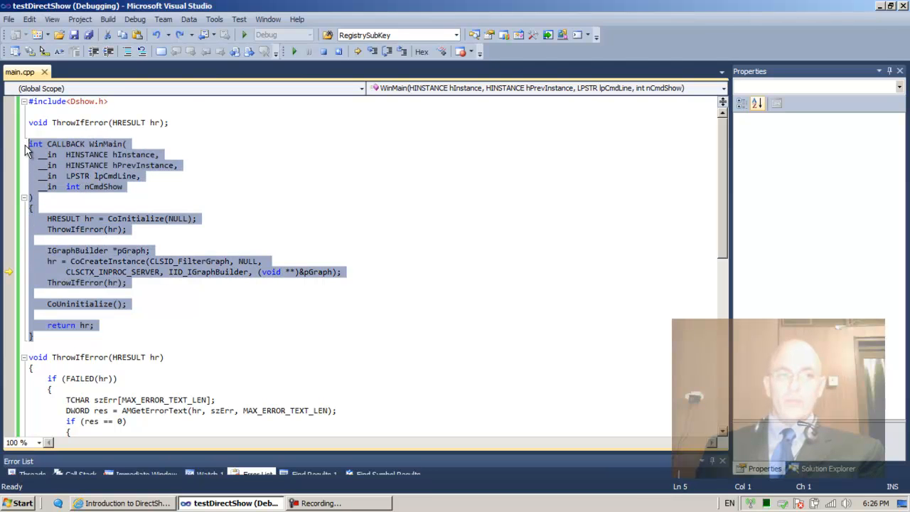
mouse_move(75, 184)
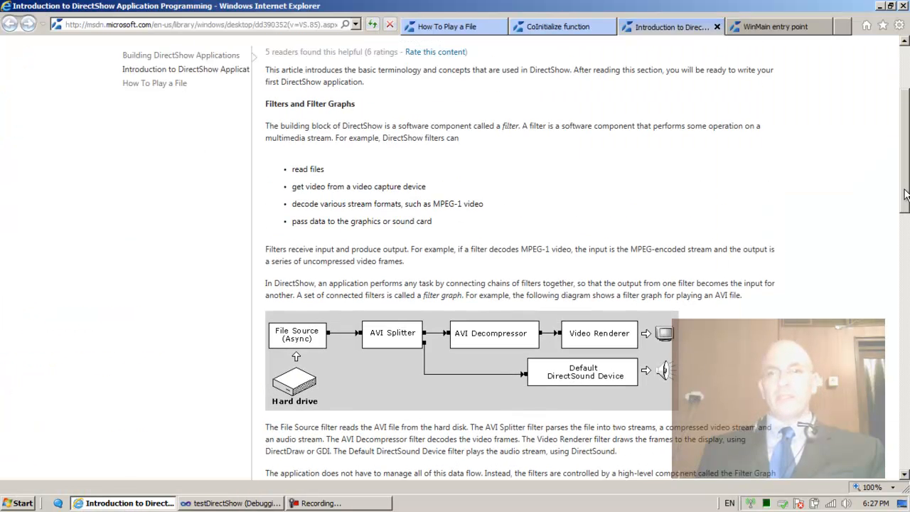
- From the CoInitialize reference tab, search 'coun' and open the CoUninitialize page
click(559, 27)
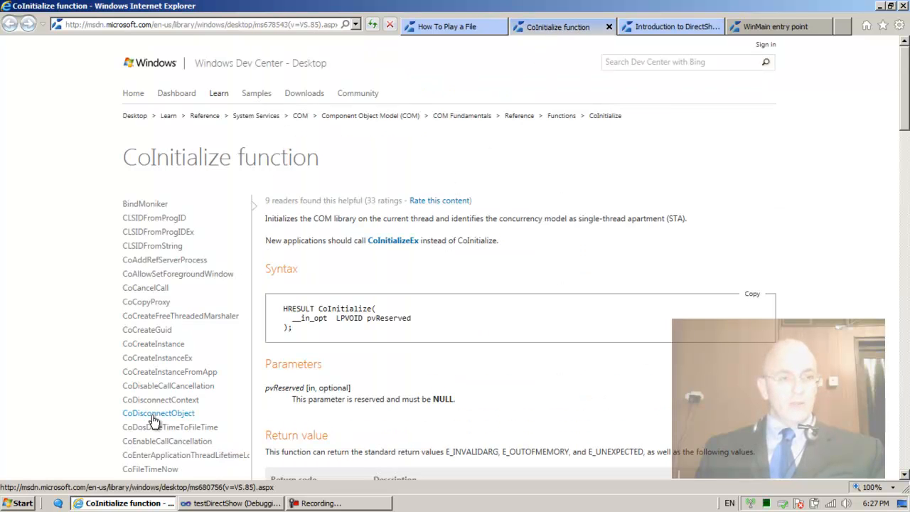
mouse_move(150, 469)
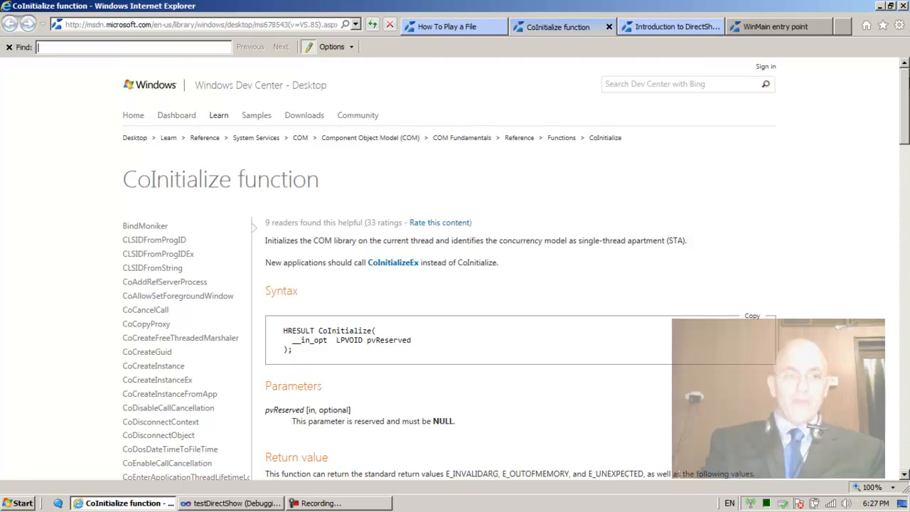
text(coun)
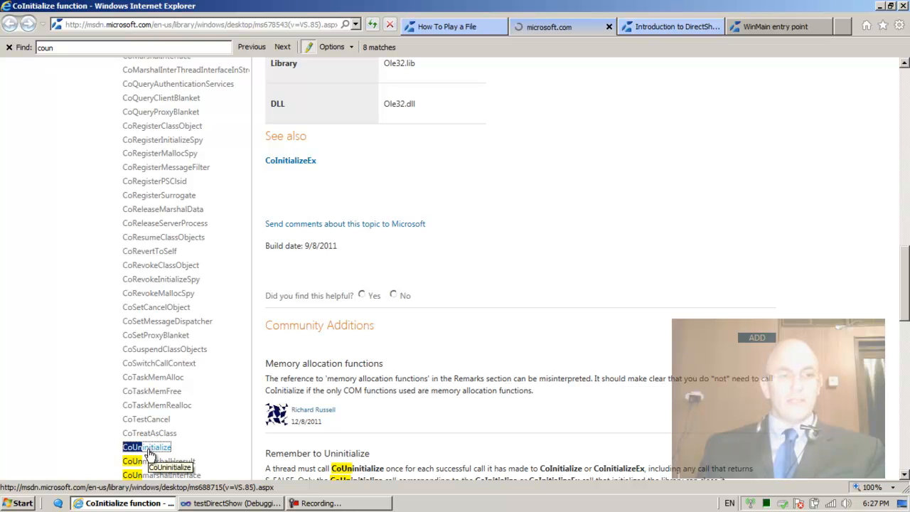
click(147, 446)
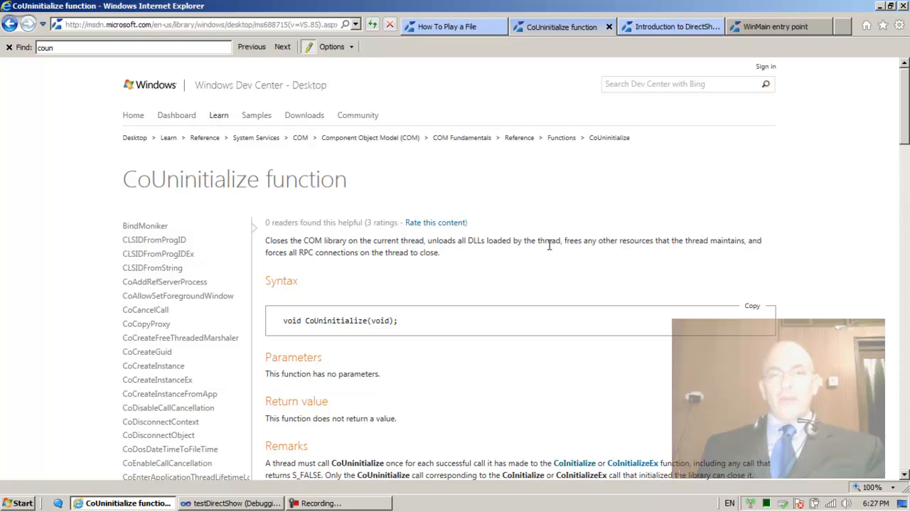
mouse_move(640, 253)
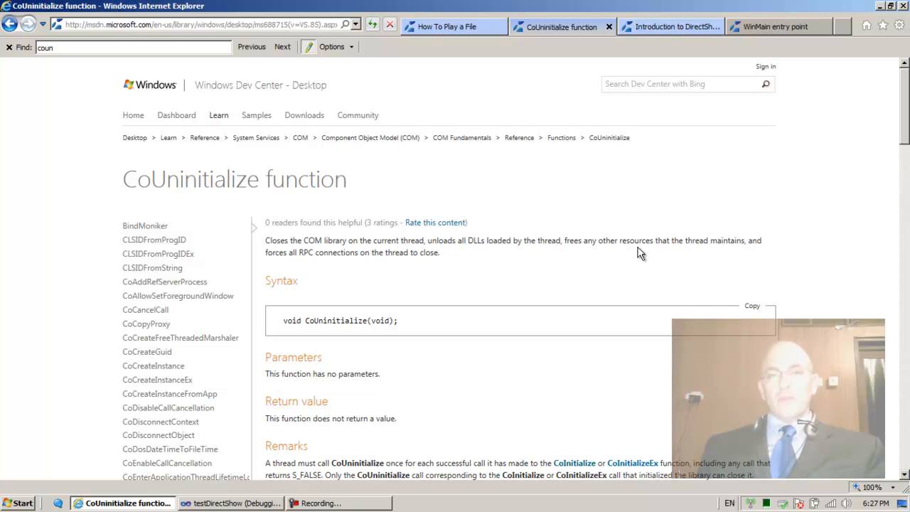
mouse_move(299, 266)
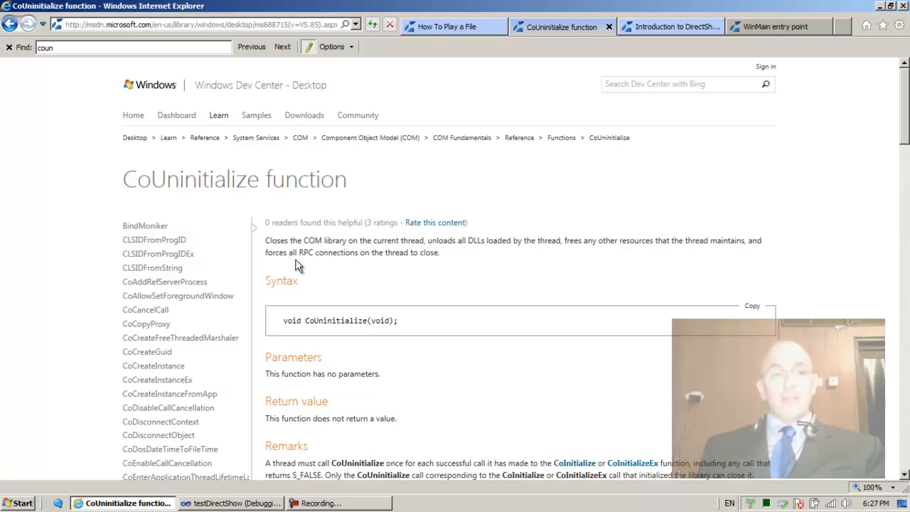
mouse_move(311, 266)
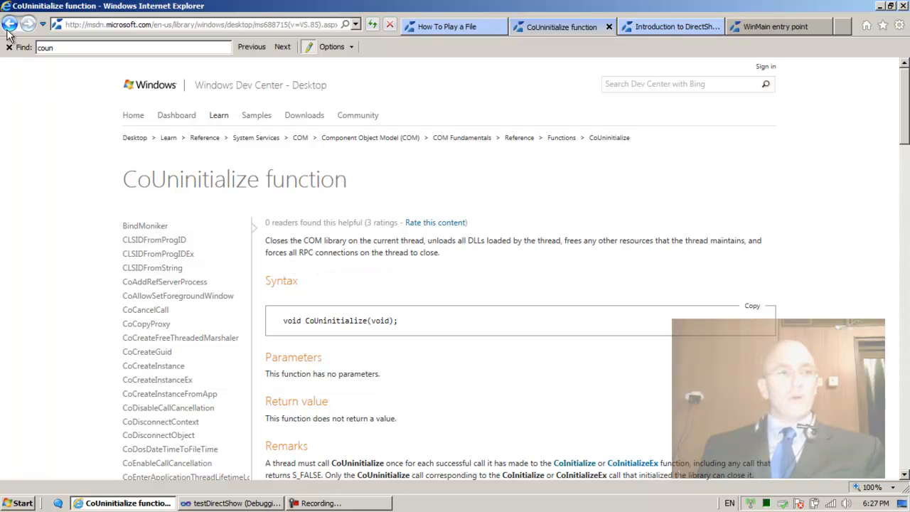
scroll(down, 3)
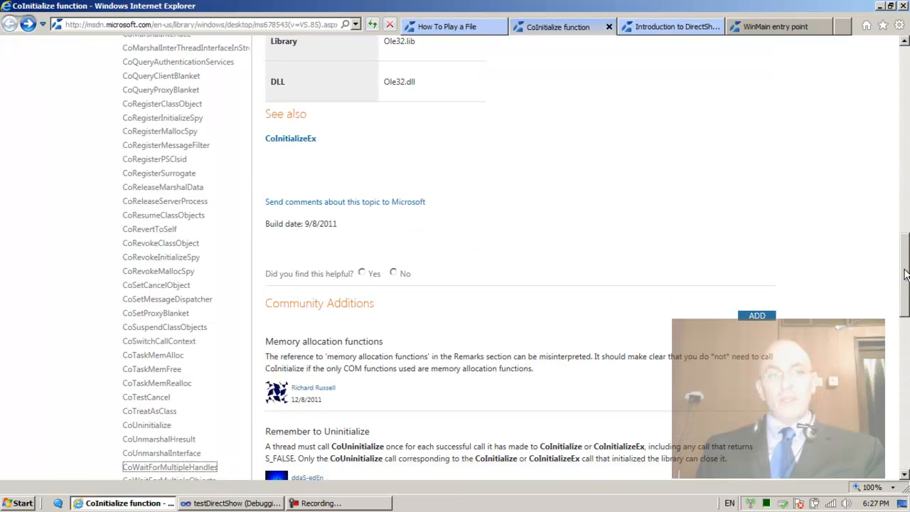
scroll(down, 3)
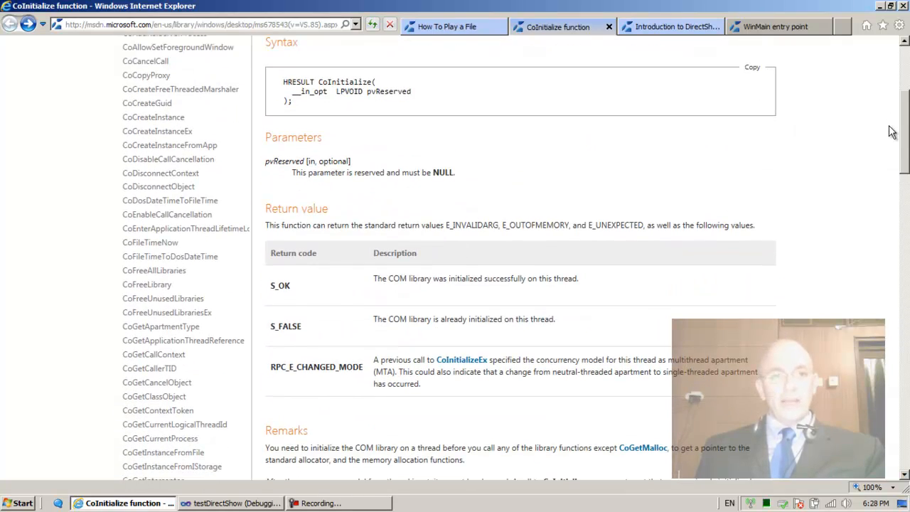
scroll(down, 3)
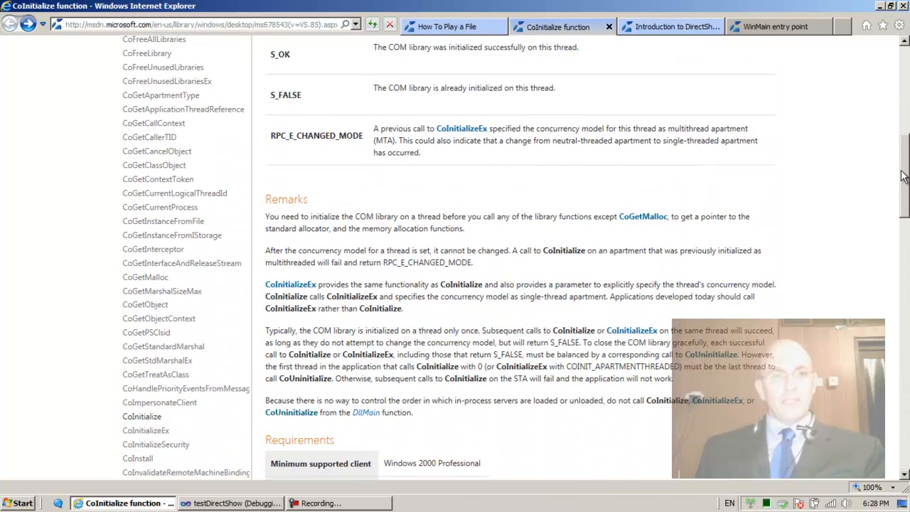
scroll(down, 3)
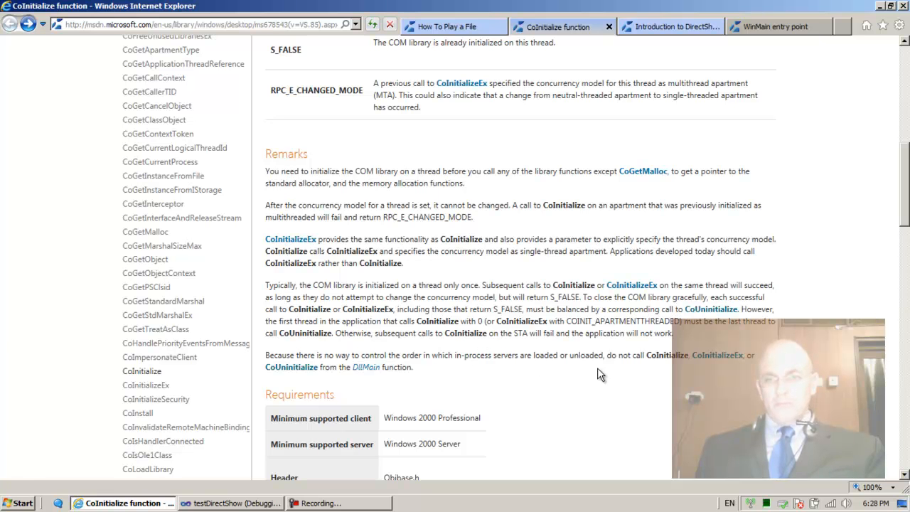
mouse_move(704, 318)
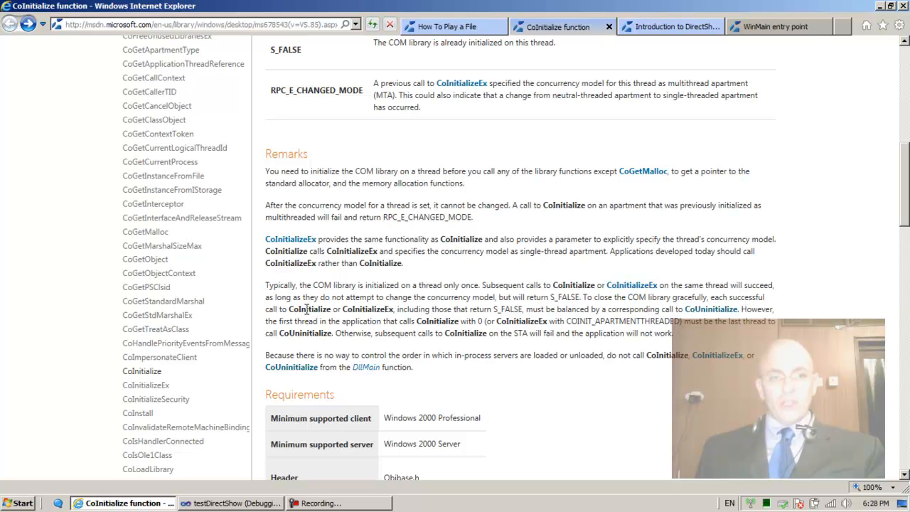
mouse_move(380, 310)
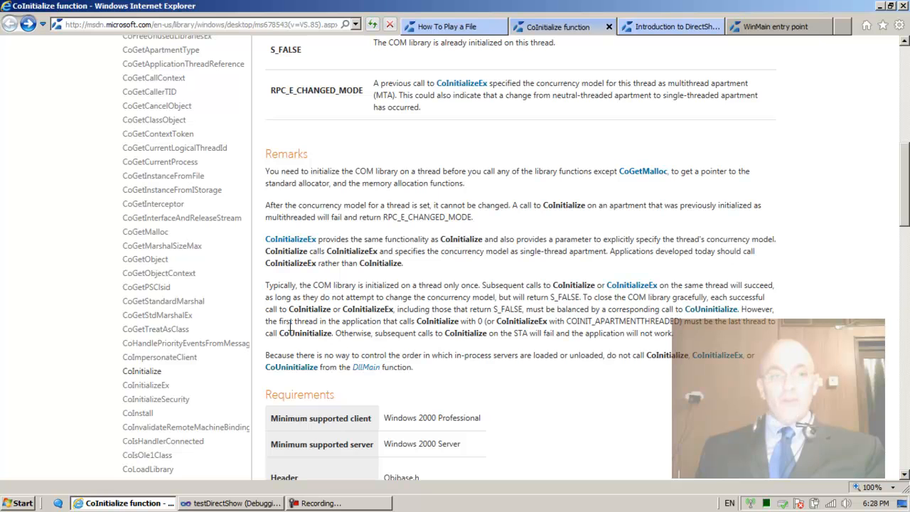
mouse_move(419, 323)
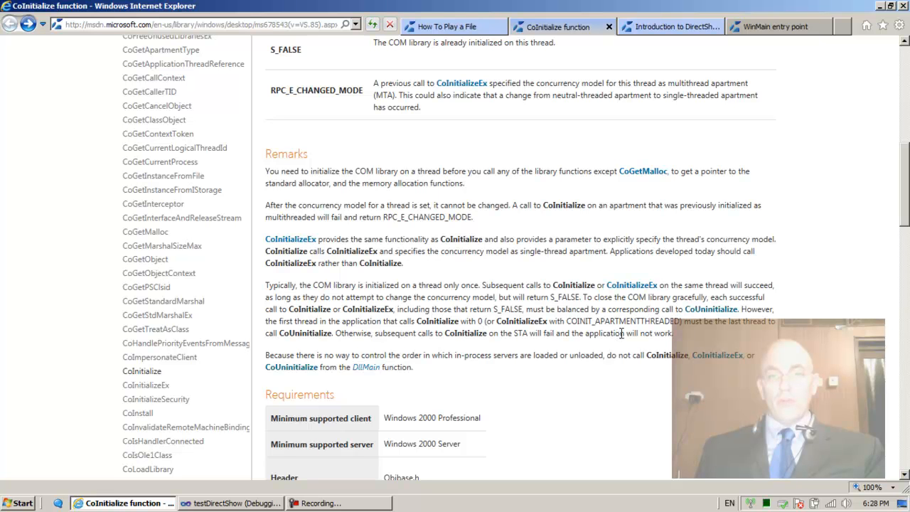
mouse_move(699, 339)
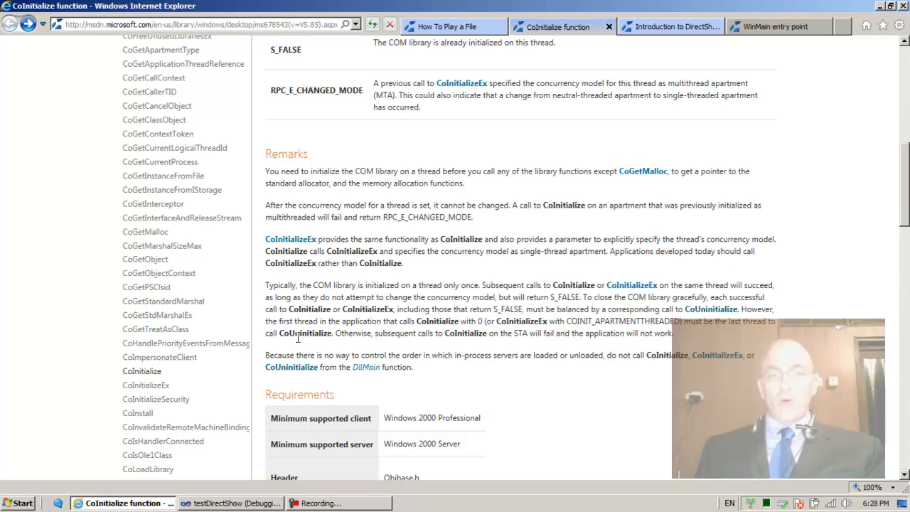
mouse_move(394, 352)
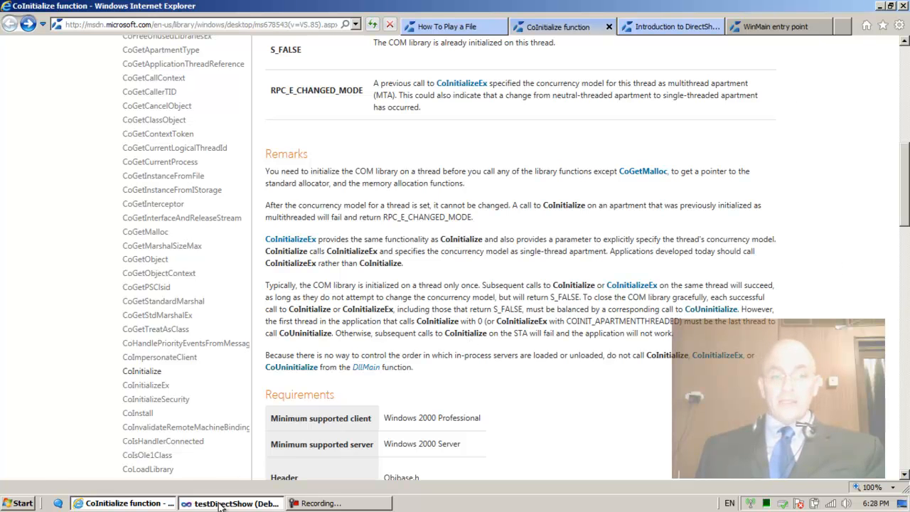
- Add __try and catch(...) around the COM setup and move the HRESULT hr declaration above try
click(231, 503)
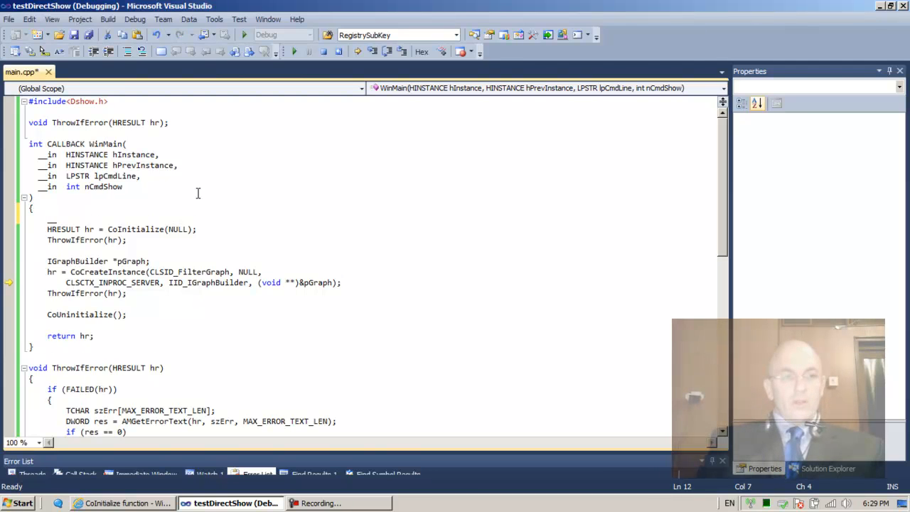
text(__try)
text(c)
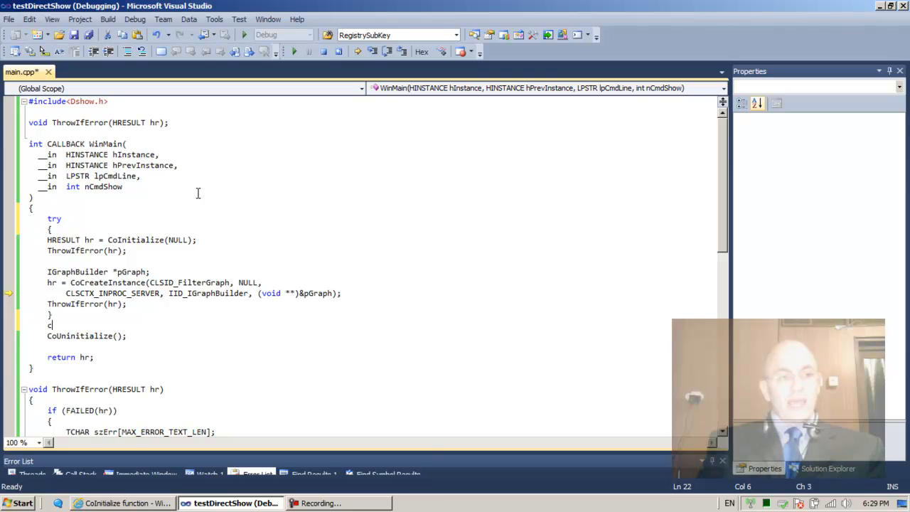
text(atch())
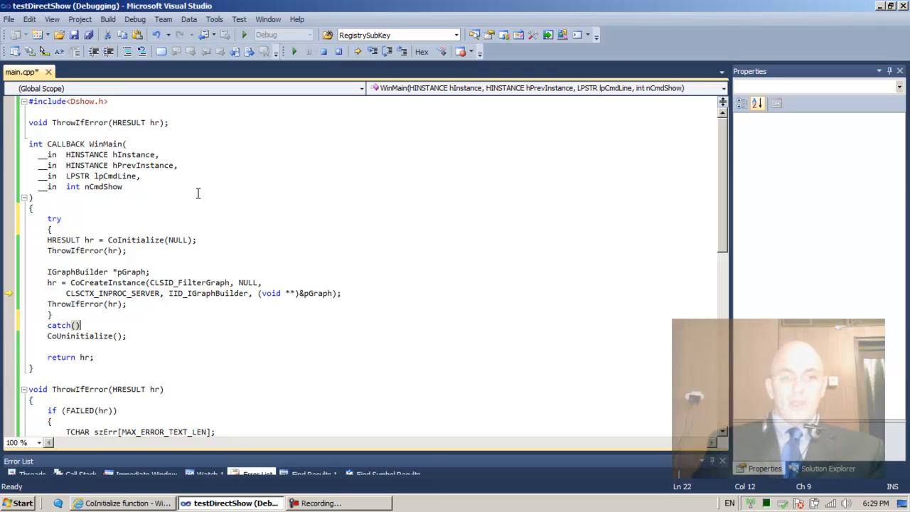
text(/)
text(...)
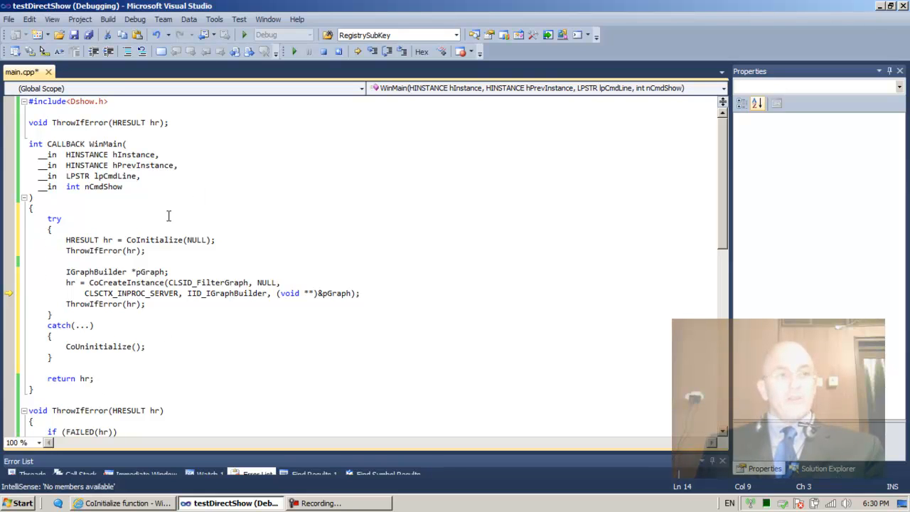
double_click(81, 240)
text(HRESULT hr)
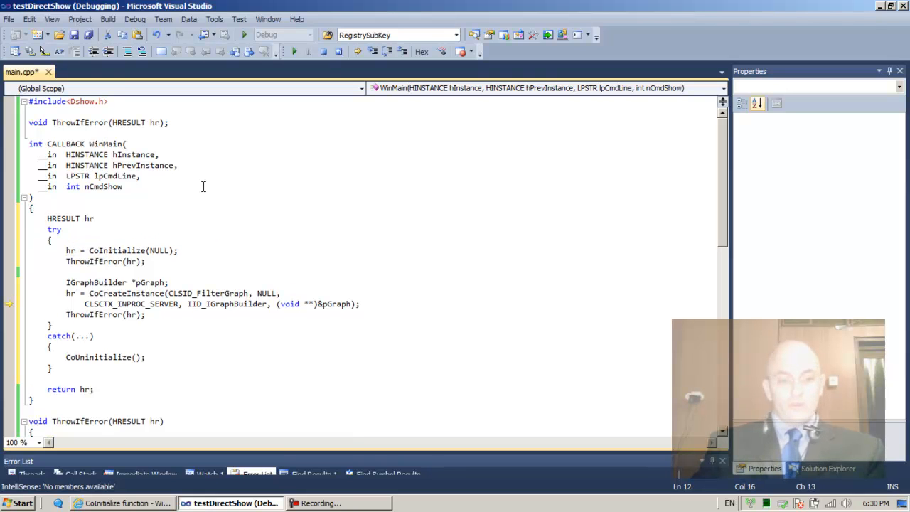
text(;)
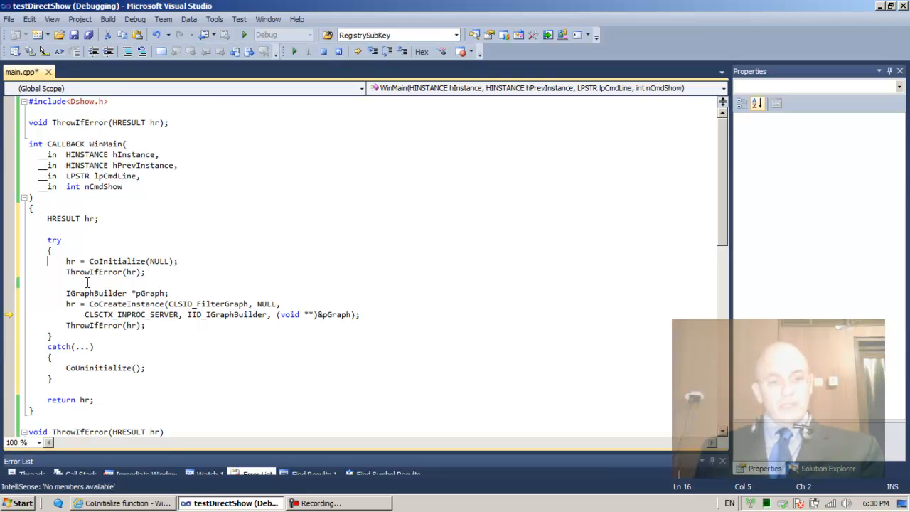
- Apply the code edits and step to the ThrowIfError check after CoCreateInstance
click(324, 51)
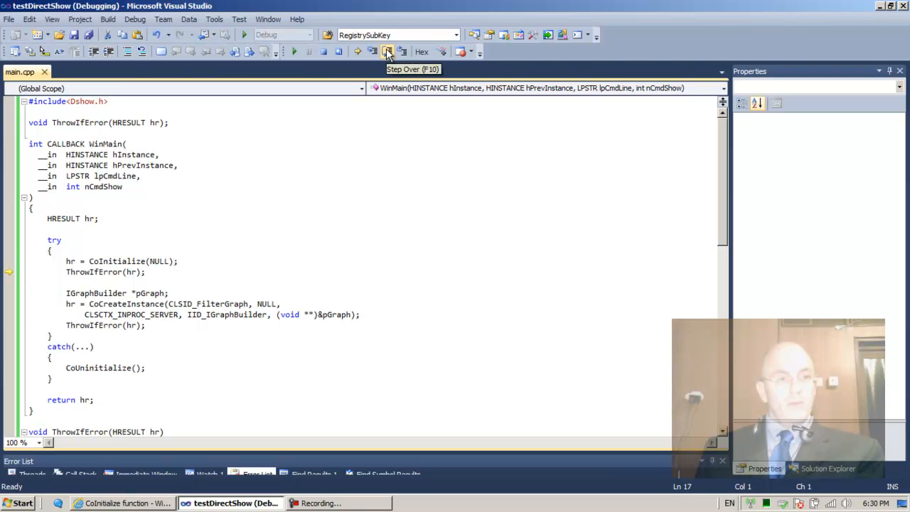
click(388, 51)
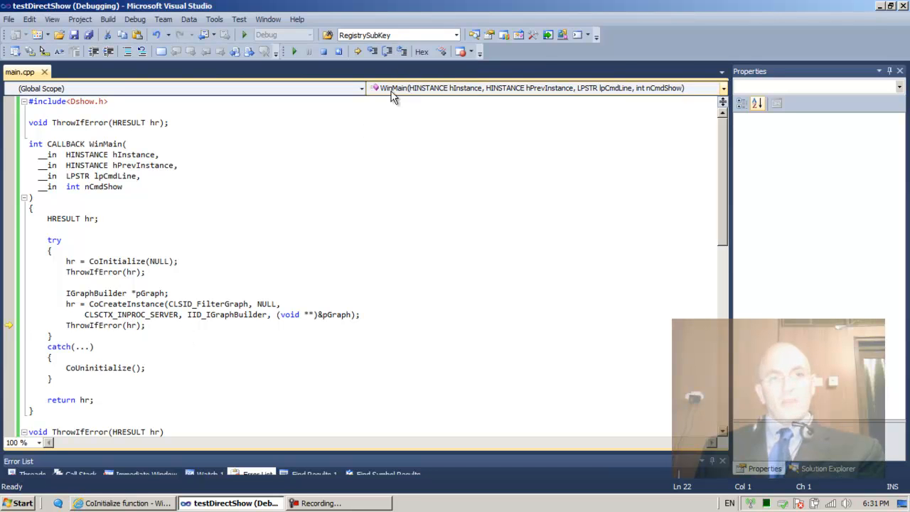
mouse_move(388, 51)
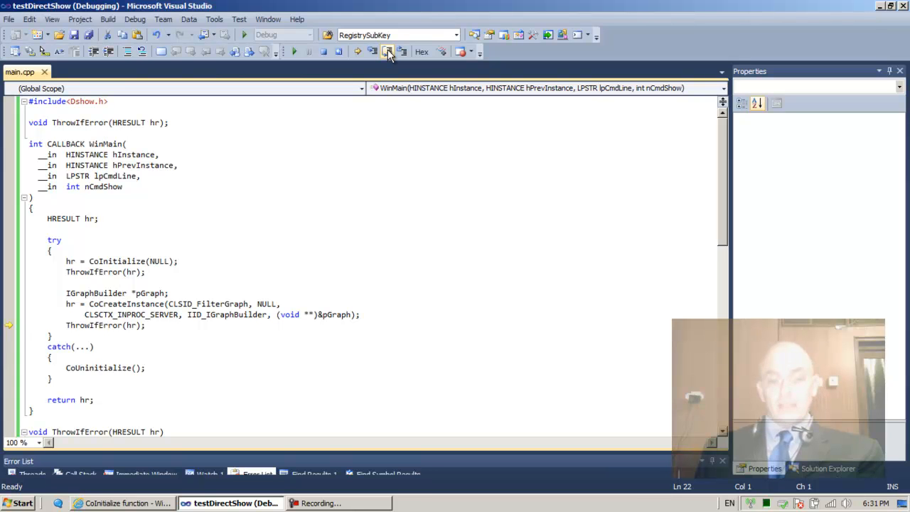
mouse_move(327, 99)
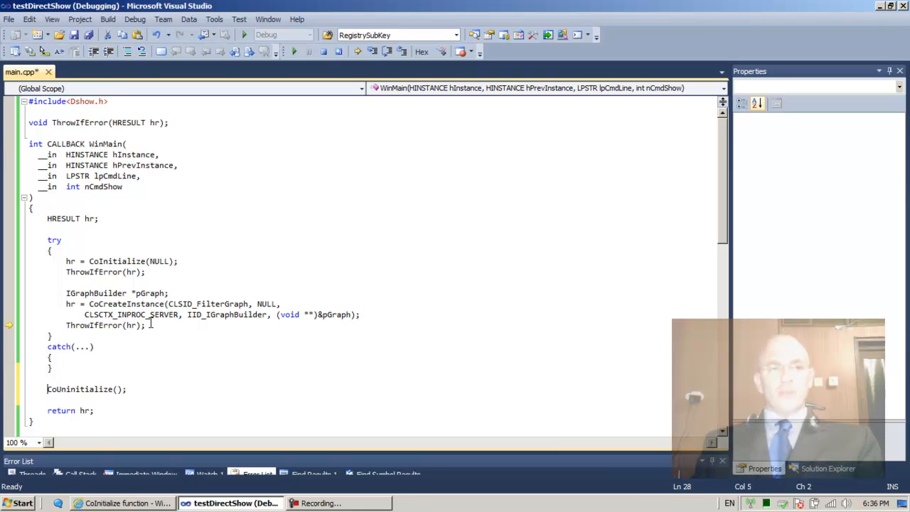
mouse_move(103, 272)
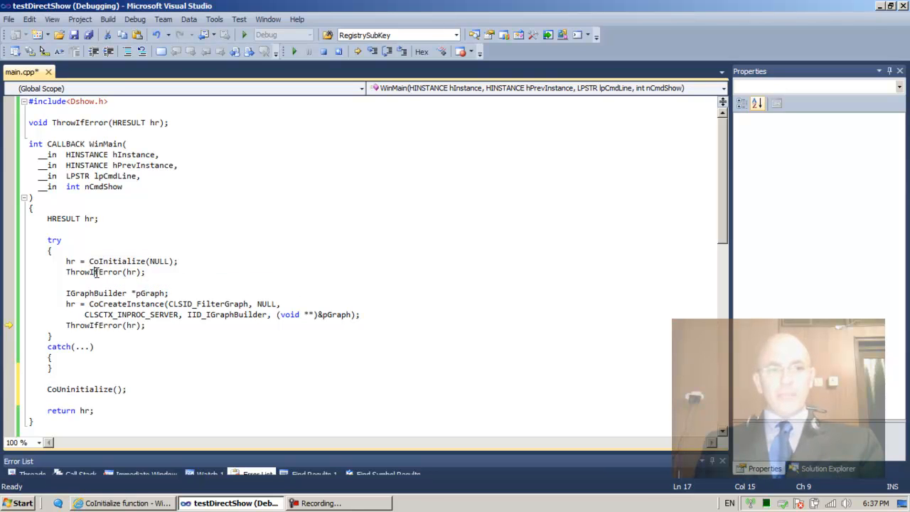
- Highlight the ThrowIfError call, the CoCreateInstance call and hr in the second error check while explaining
double_click(94, 271)
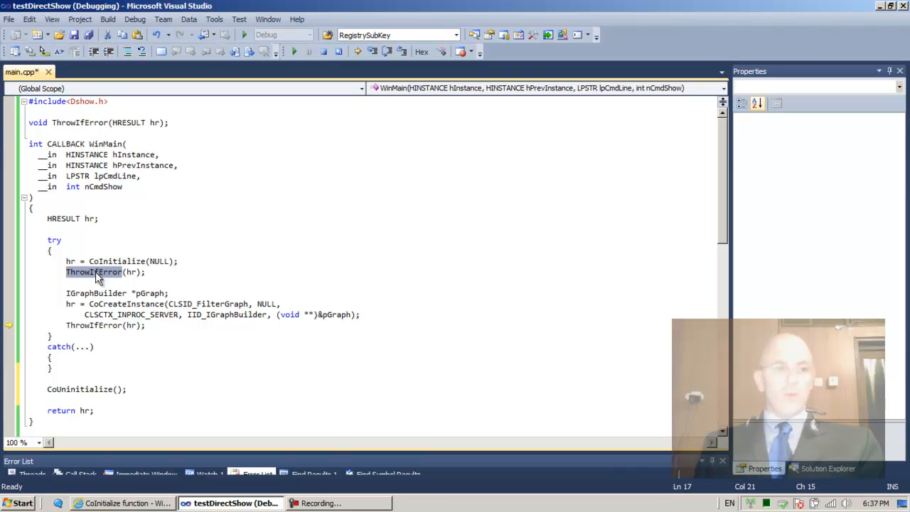
mouse_move(84, 293)
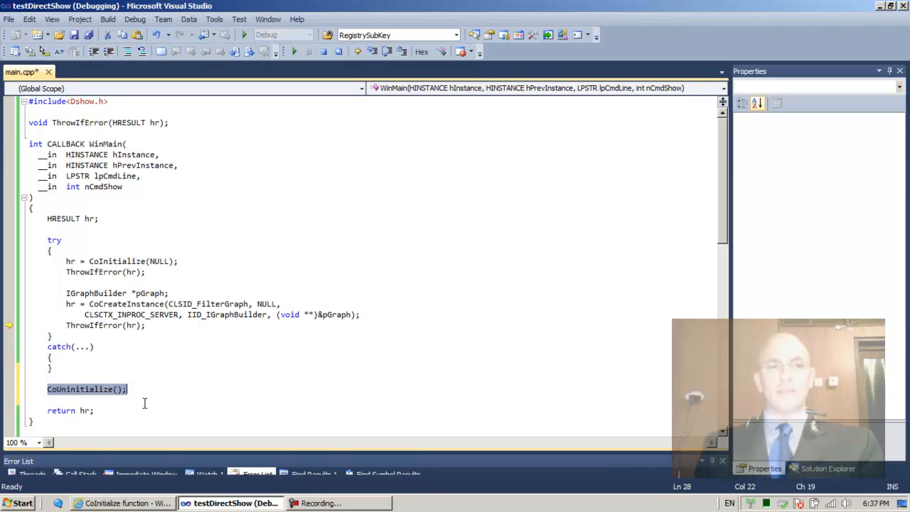
click(125, 304)
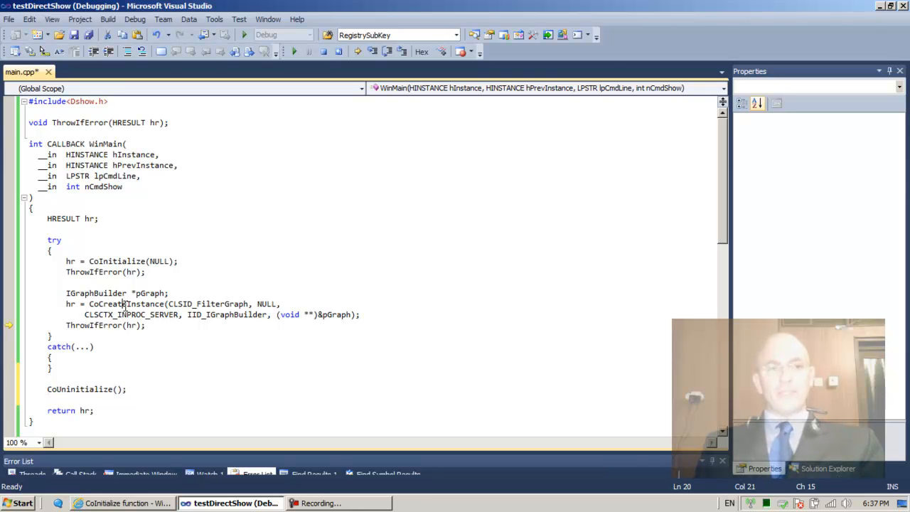
double_click(127, 304)
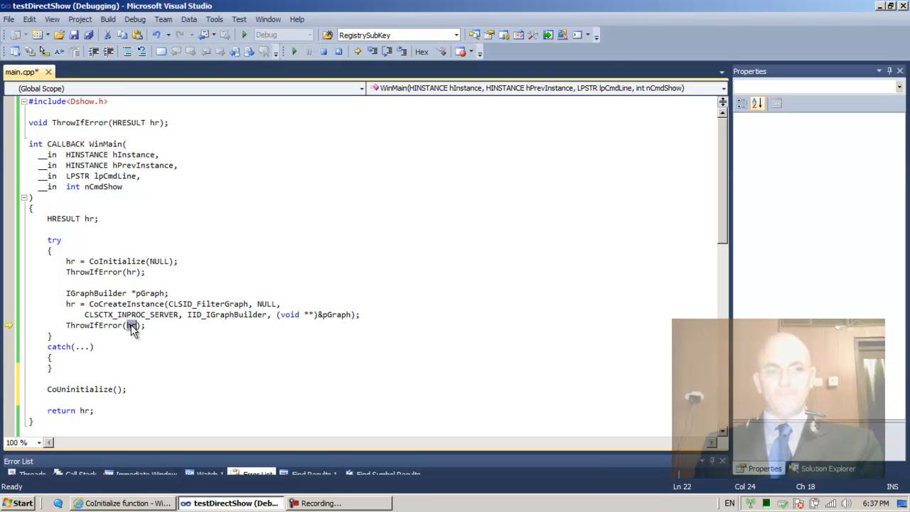
double_click(131, 325)
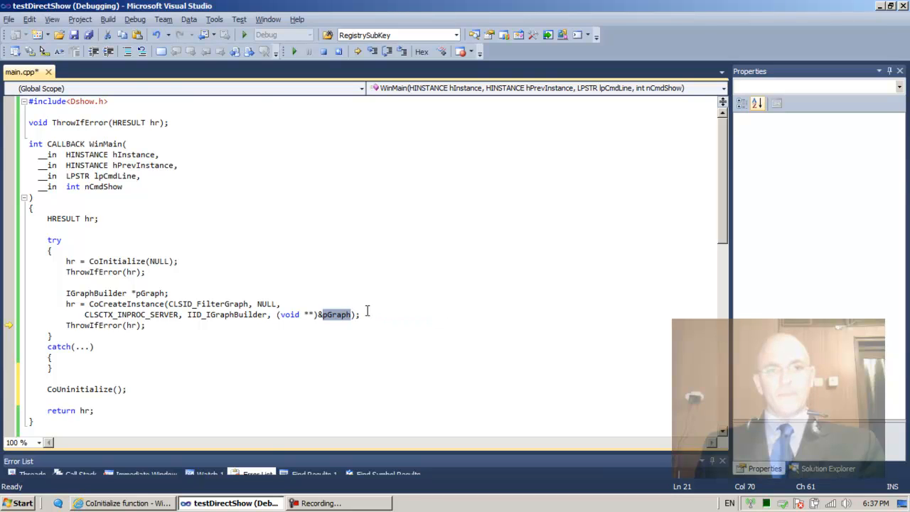
click(121, 502)
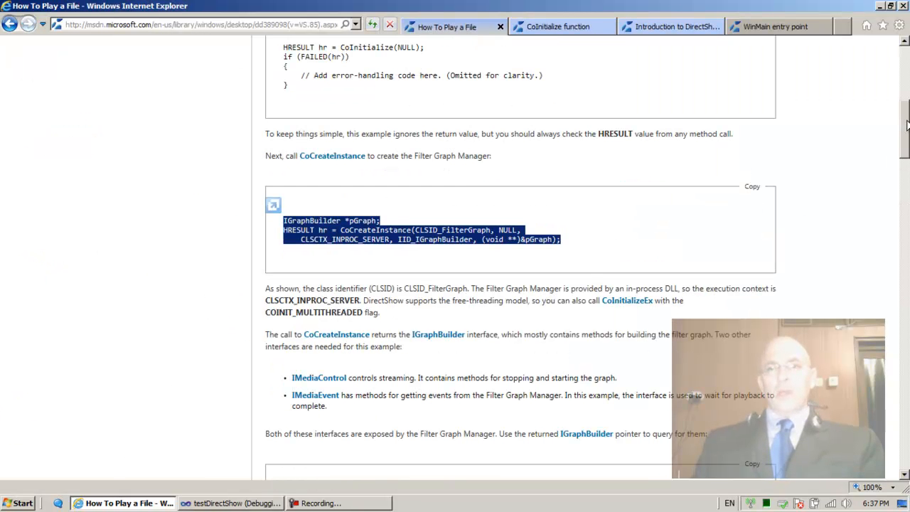
- Scroll How To Play a File to the pGraph->Release() cleanup line, then return to Visual Studio
scroll(down, 3)
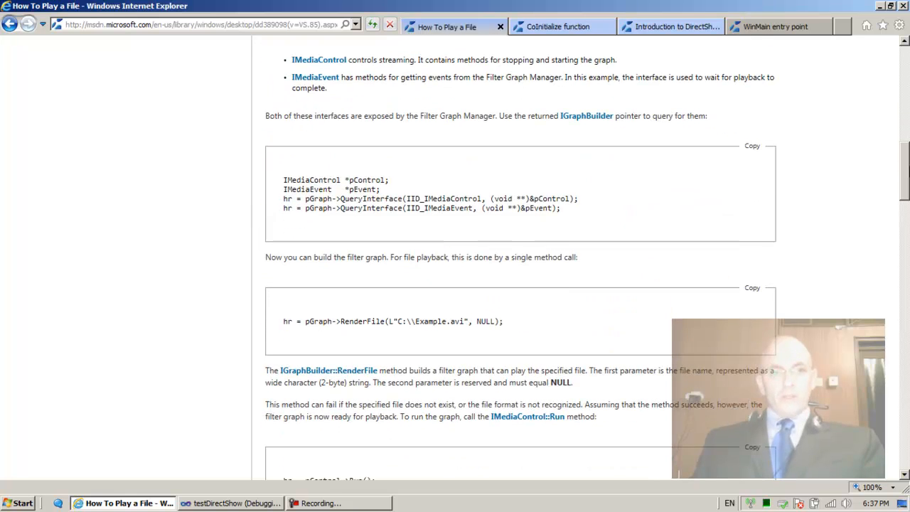
scroll(down, 3)
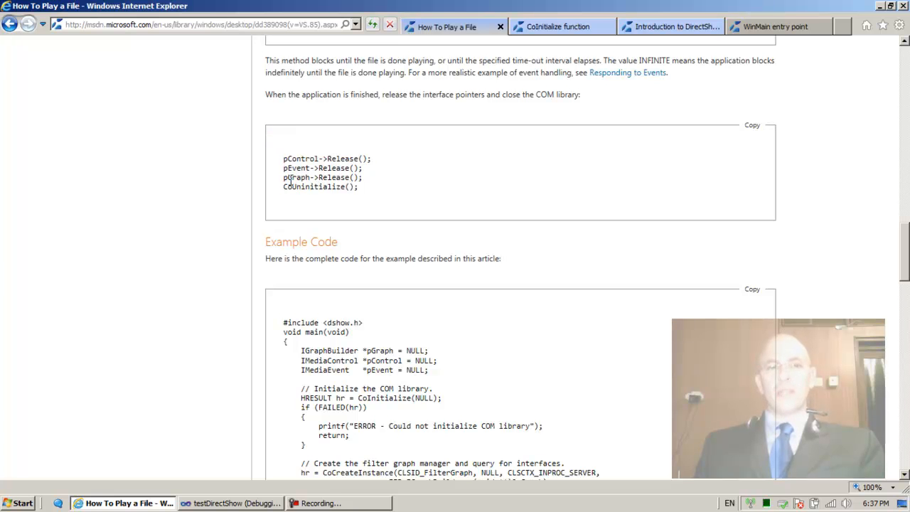
double_click(323, 177)
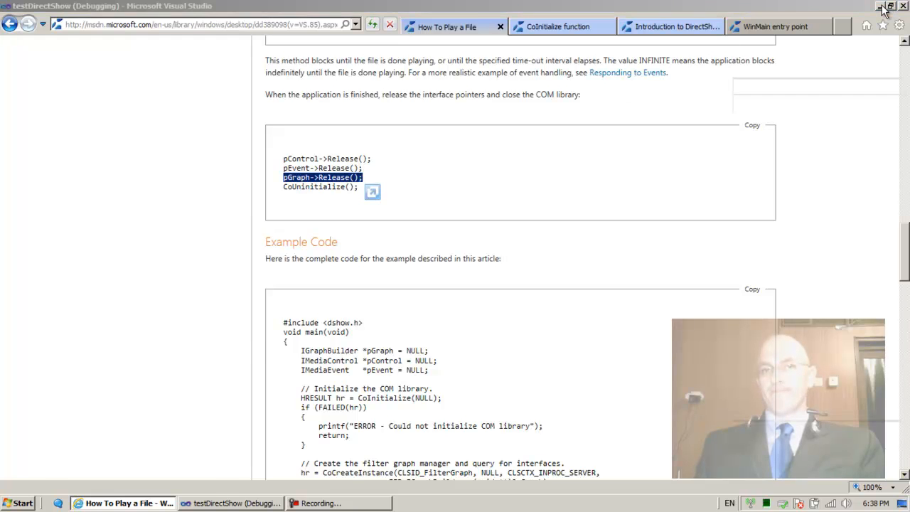
click(229, 503)
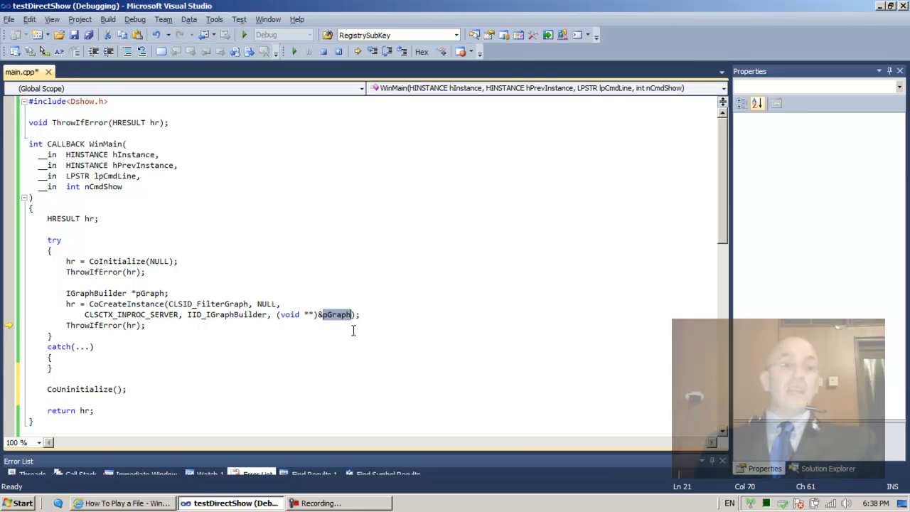
mouse_move(132, 325)
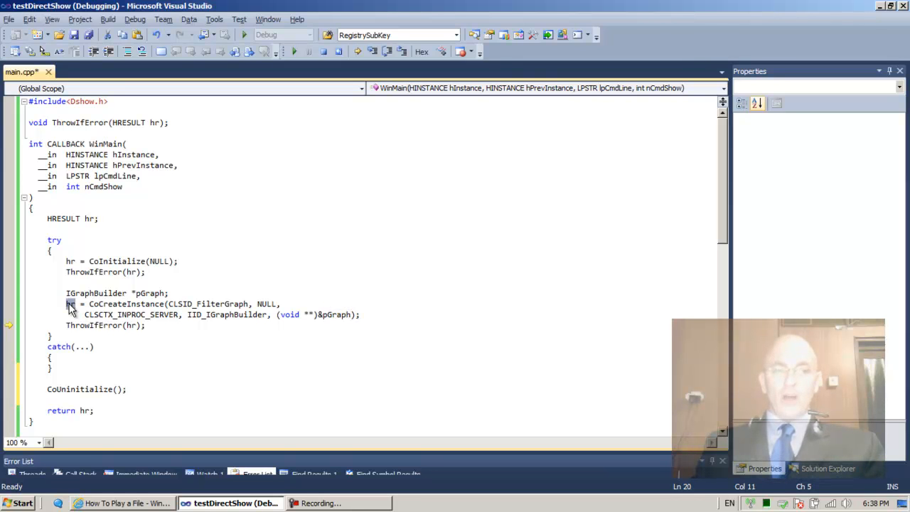
mouse_move(71, 303)
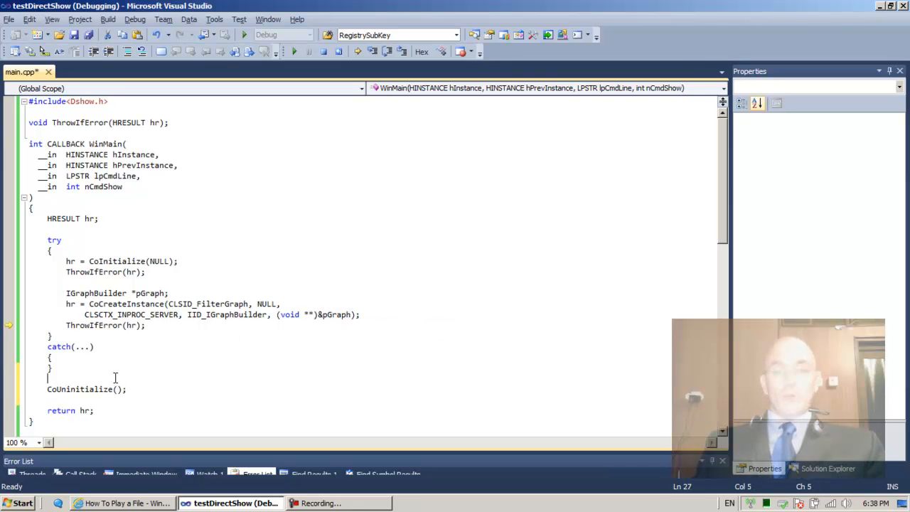
- Add an if block before CoUninitialize that calls pGraph->Release();
key(enter)
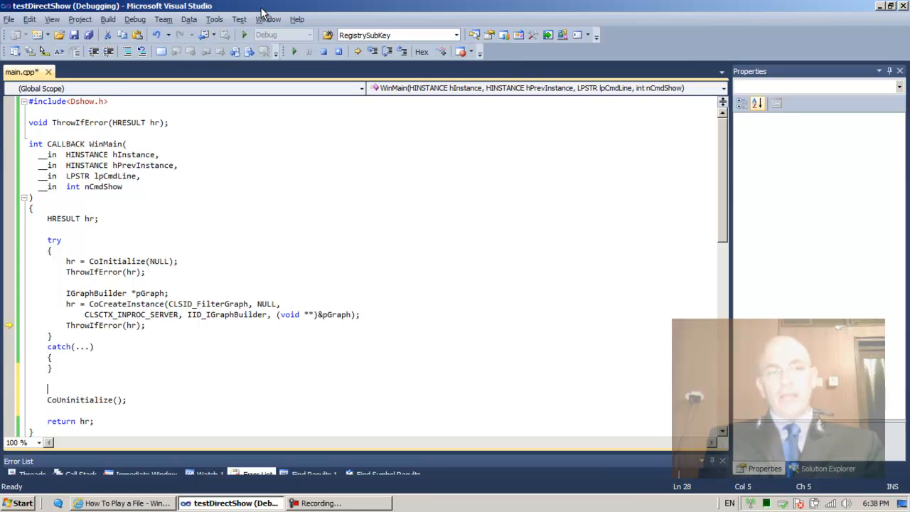
text(i)
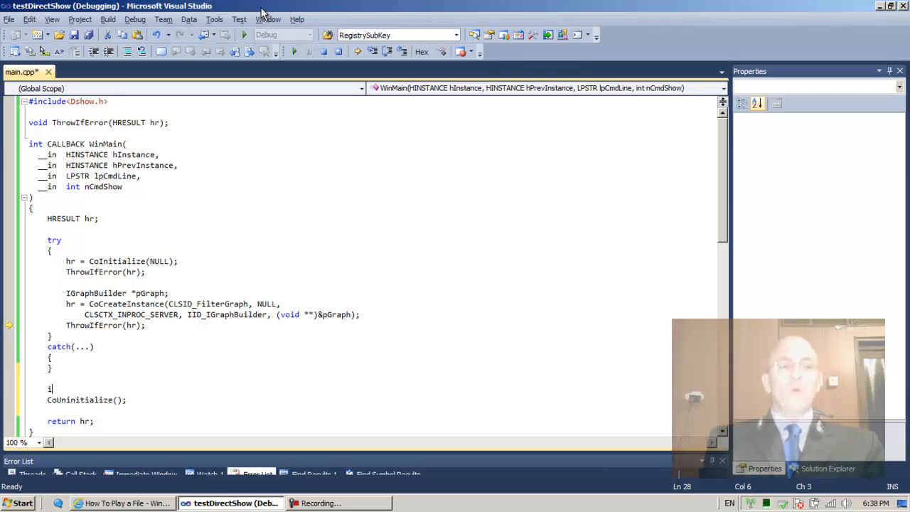
text(f()
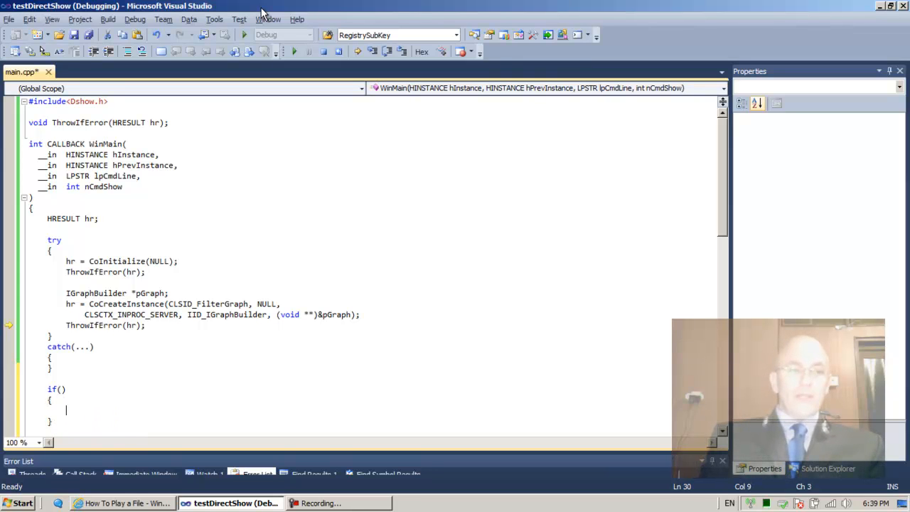
text(pG)
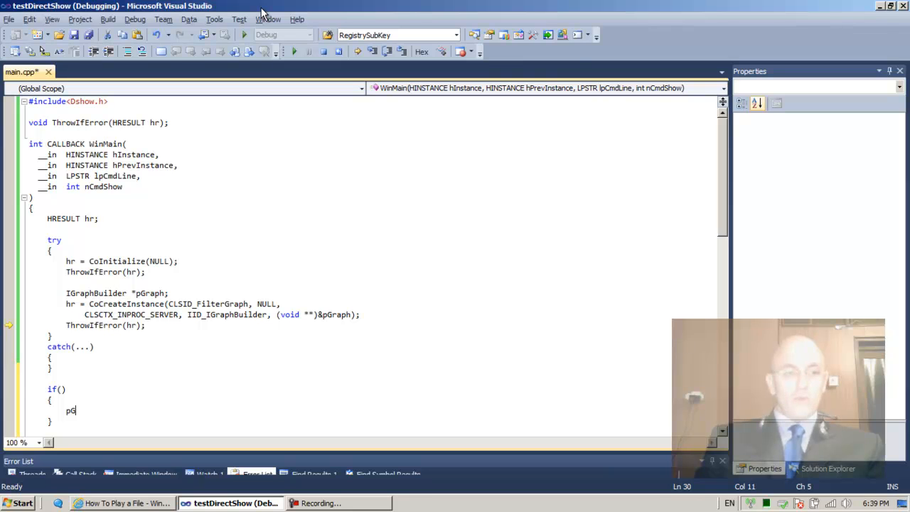
text(pG)
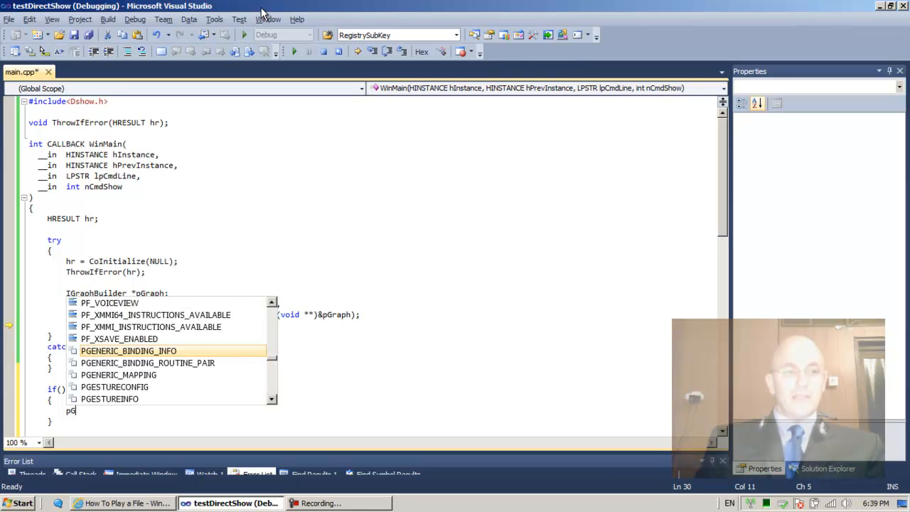
text(ra)
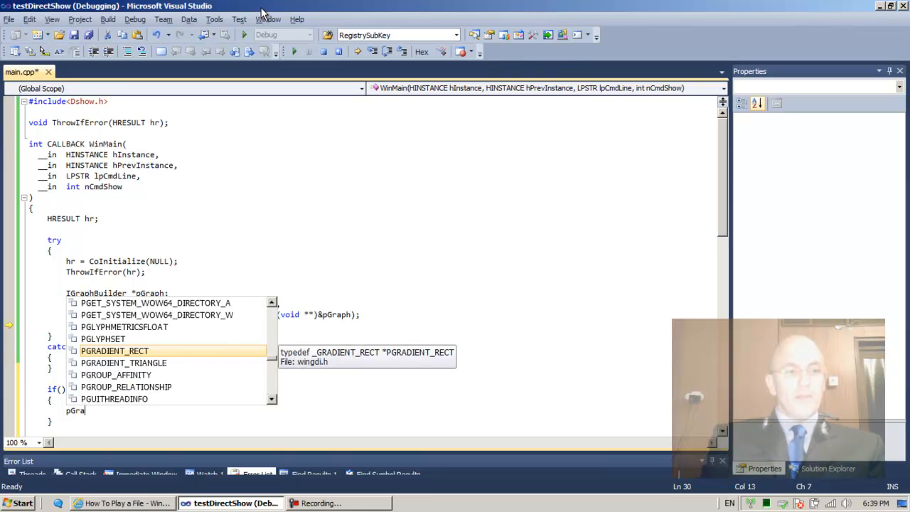
text(ph)
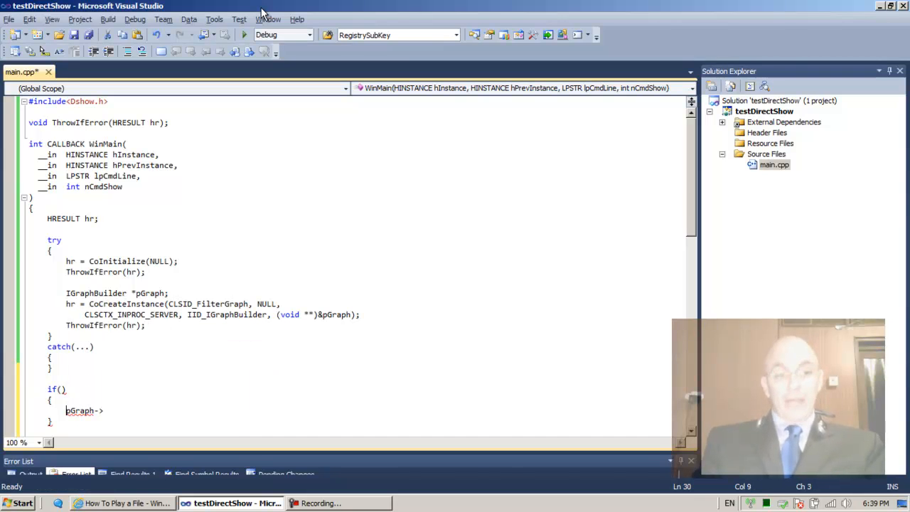
text(->)
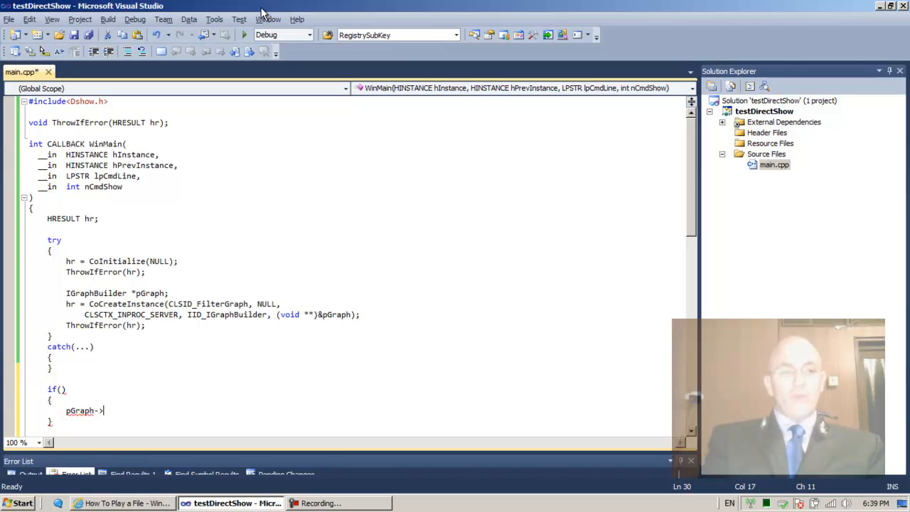
text(Relase()
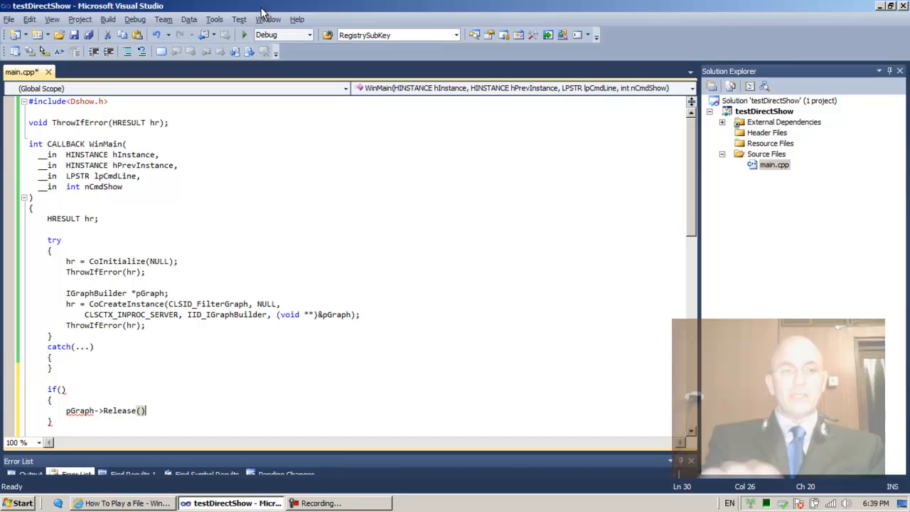
text(;)
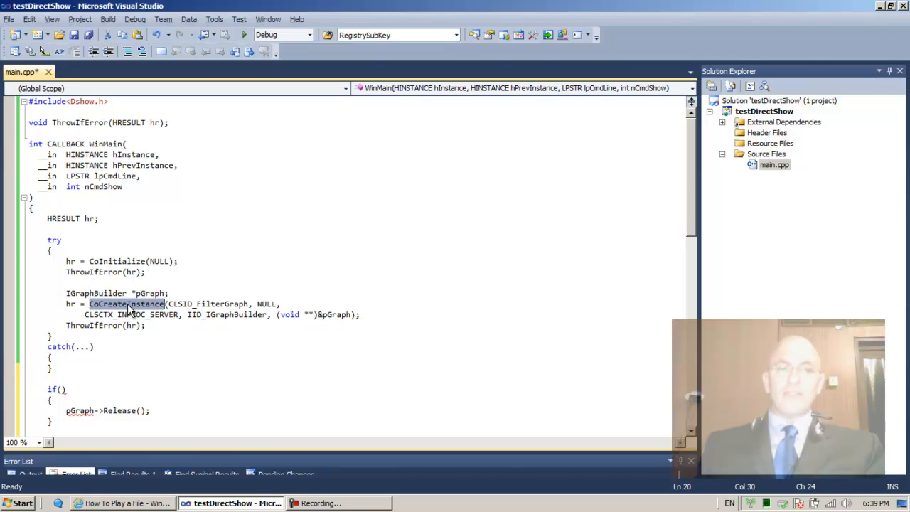
double_click(150, 293)
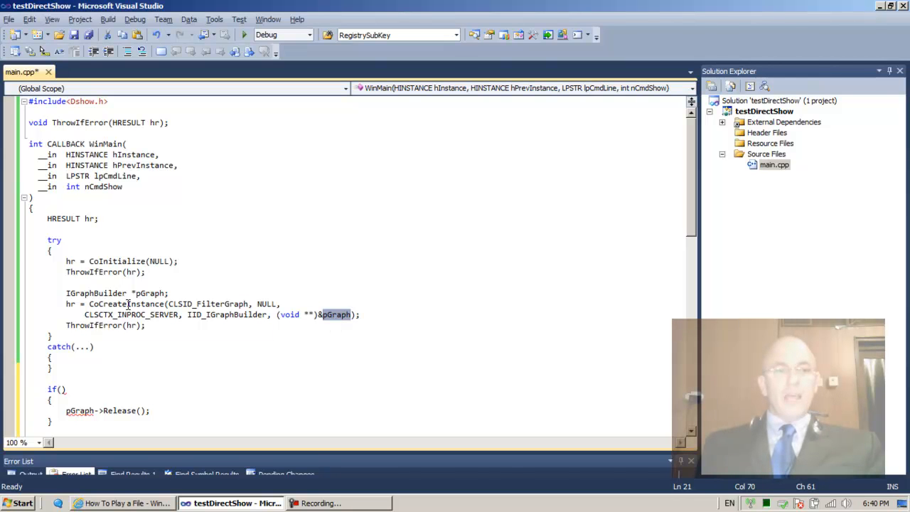
click(110, 503)
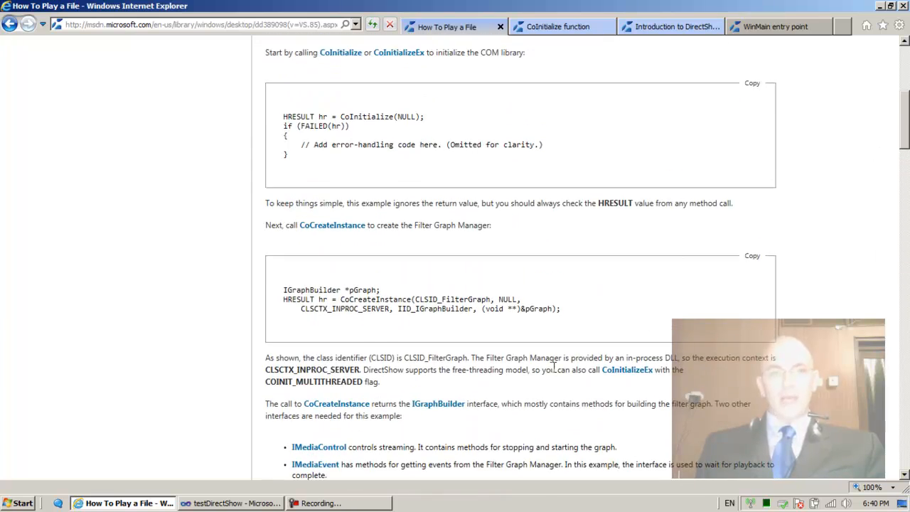
mouse_move(330, 225)
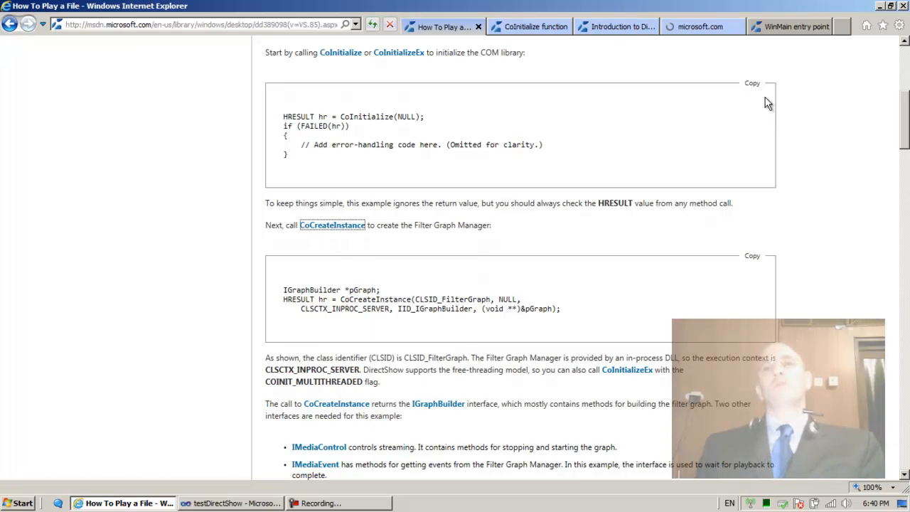
mouse_move(701, 26)
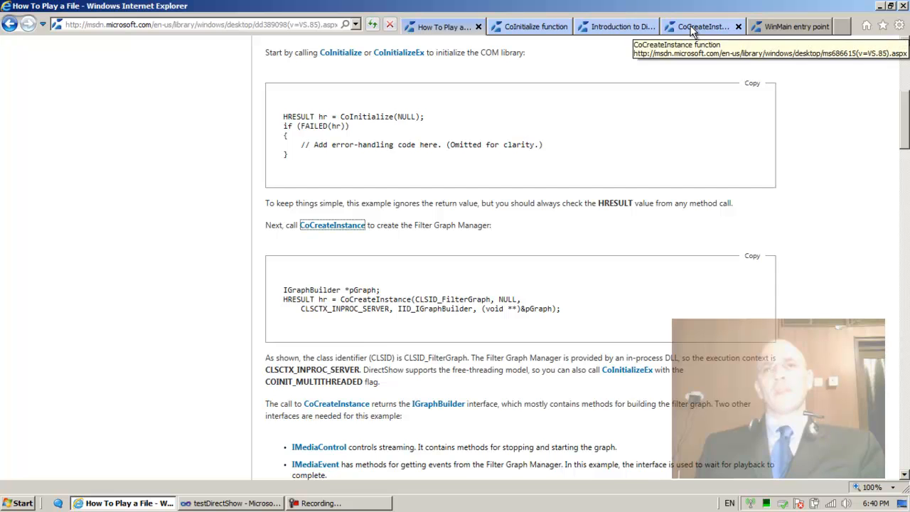
- Read the CoCreateInstance reference, highlighting pUnkOuter, riid and the ppv out-parameter description
click(701, 26)
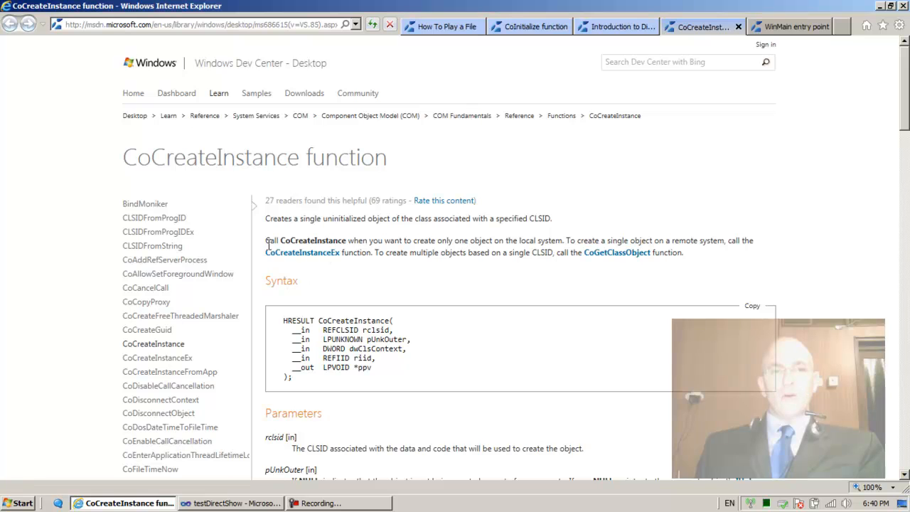
mouse_move(390, 247)
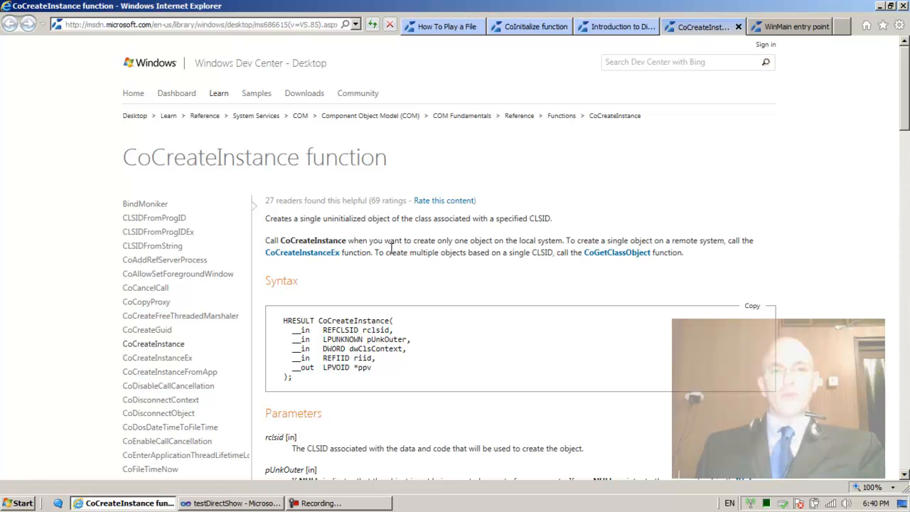
mouse_move(488, 256)
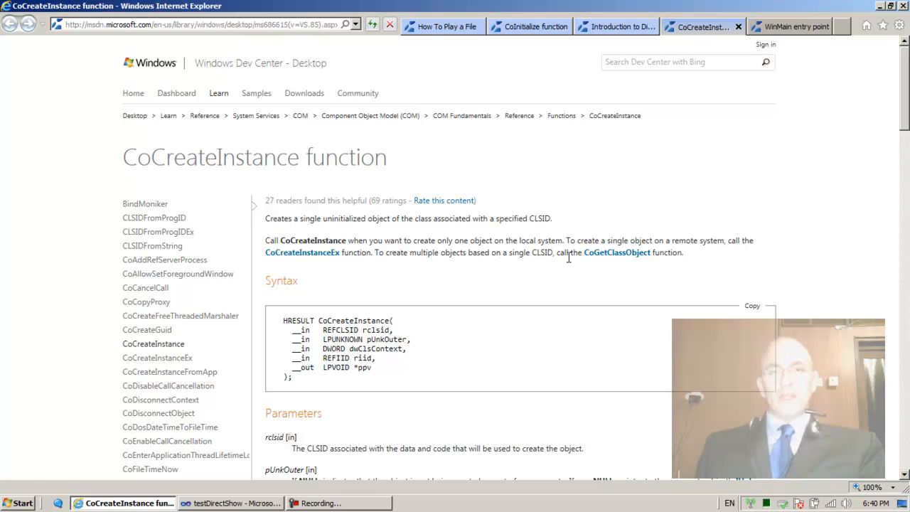
mouse_move(722, 256)
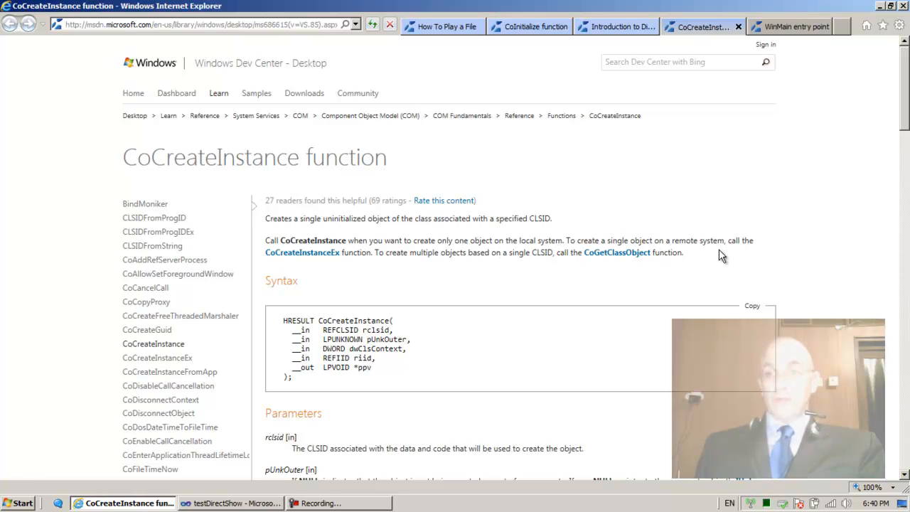
scroll(down, 3)
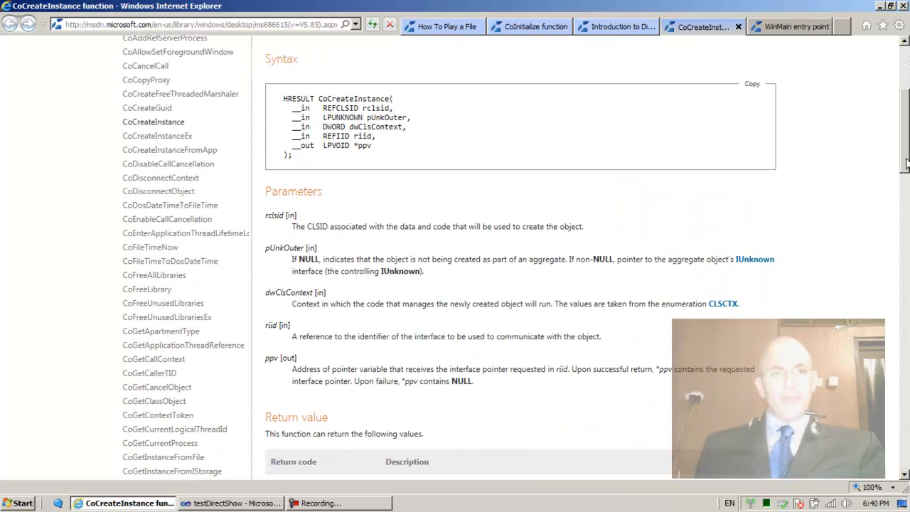
scroll(down, 3)
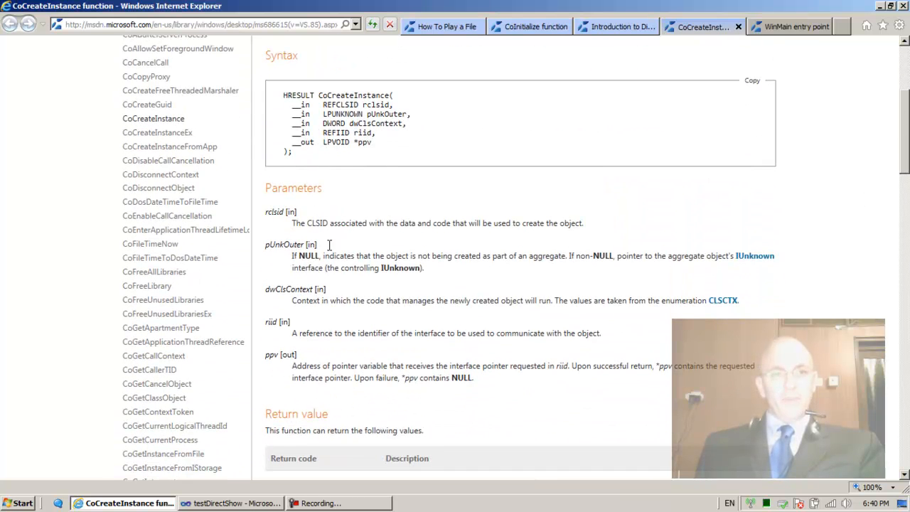
double_click(364, 142)
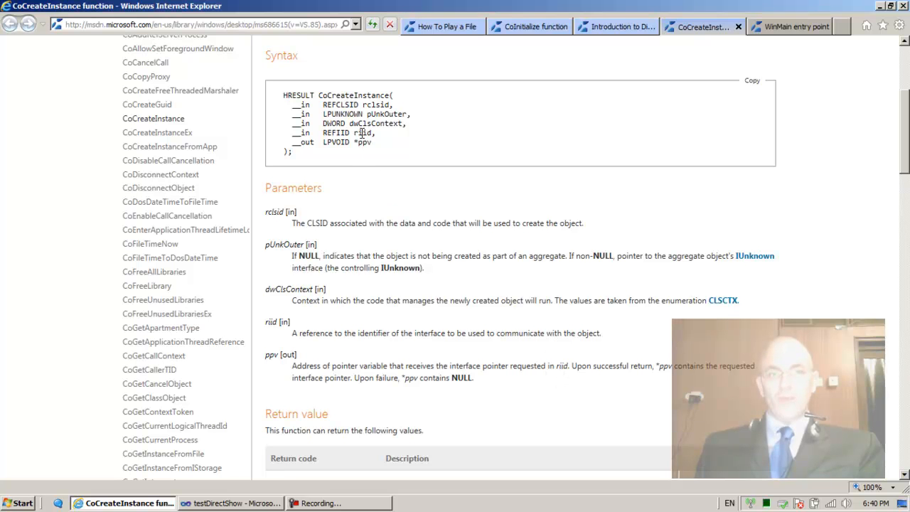
double_click(364, 133)
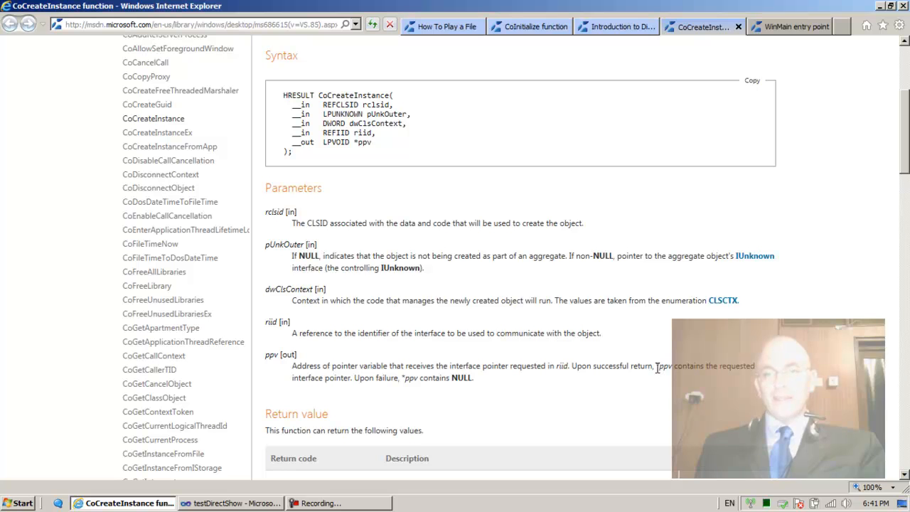
double_click(663, 366)
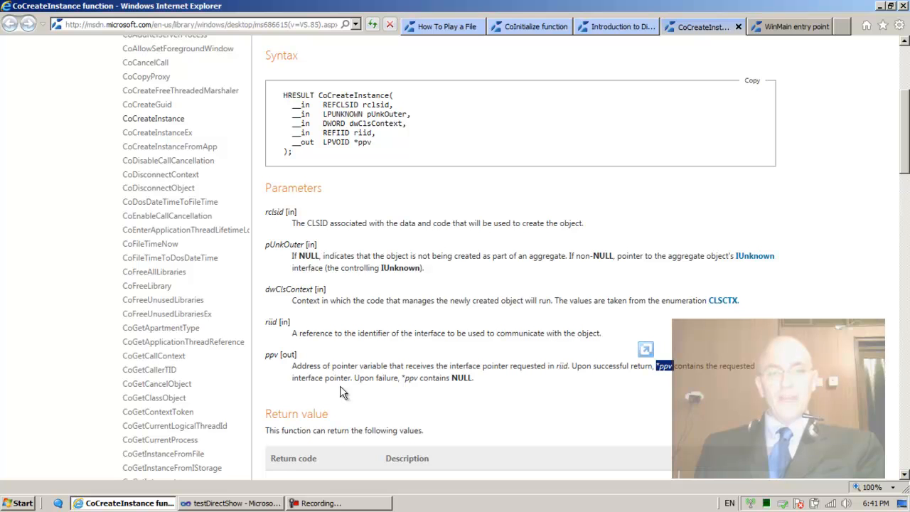
mouse_move(403, 380)
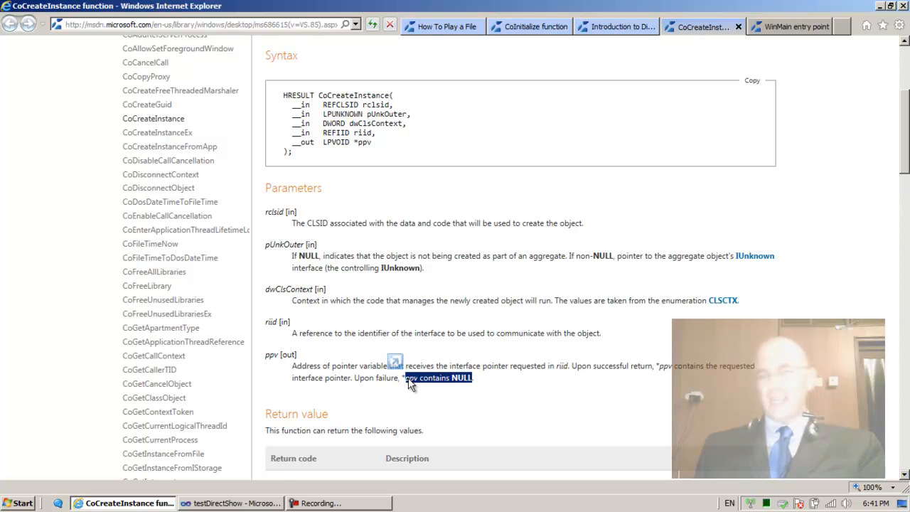
click(231, 503)
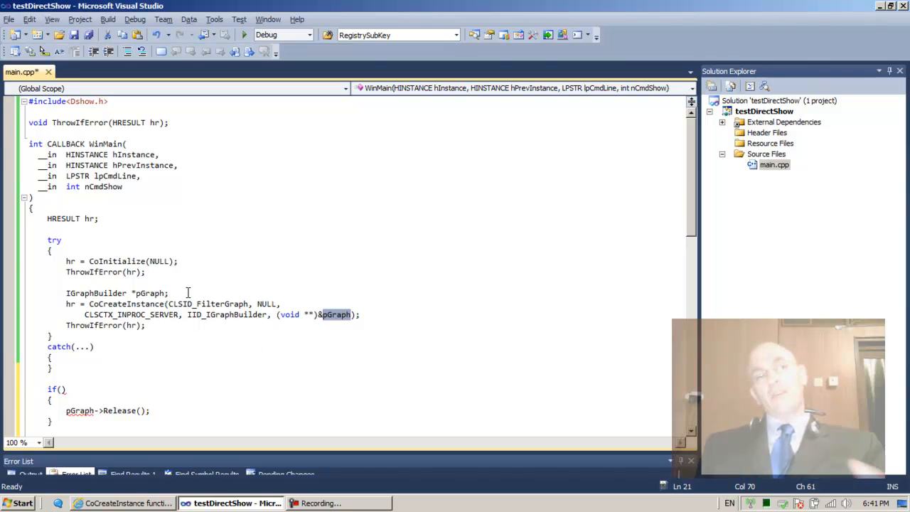
- Make pGraph the if condition and declare IGraphBuilder *pGraph above the try block
click(63, 389)
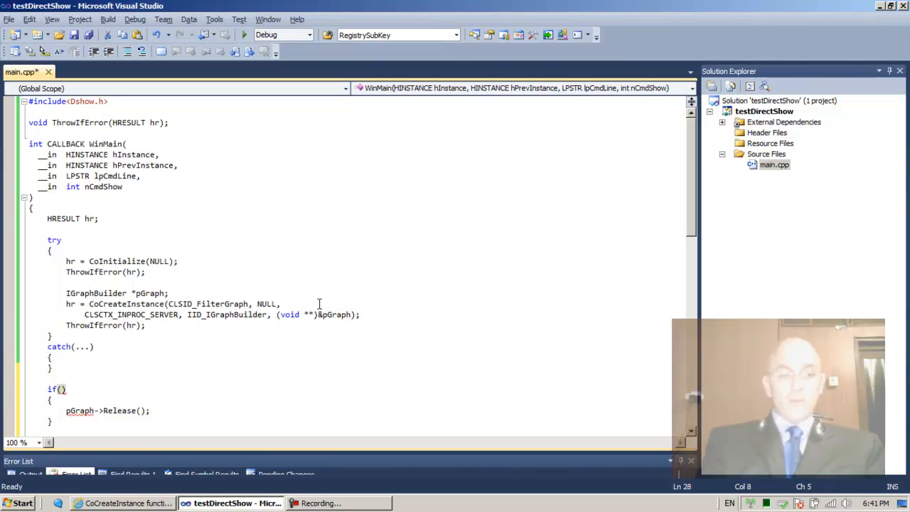
text(pG)
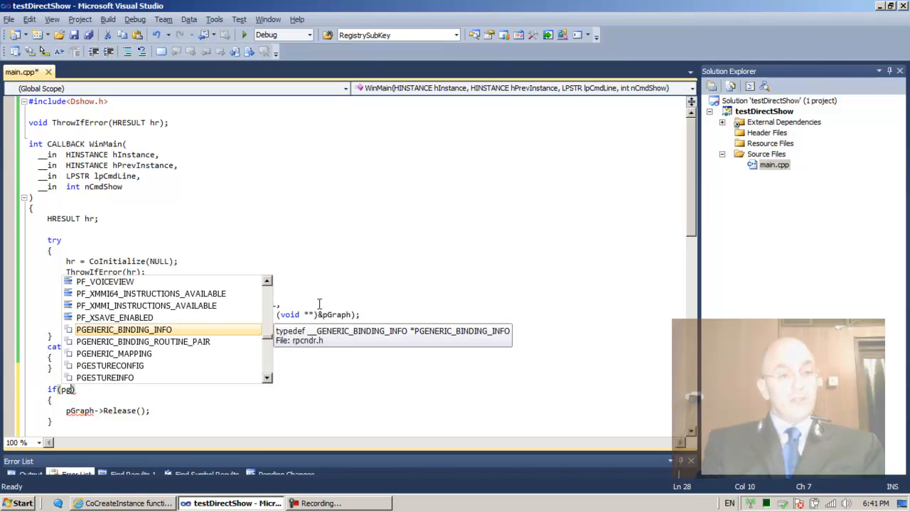
text(raph)
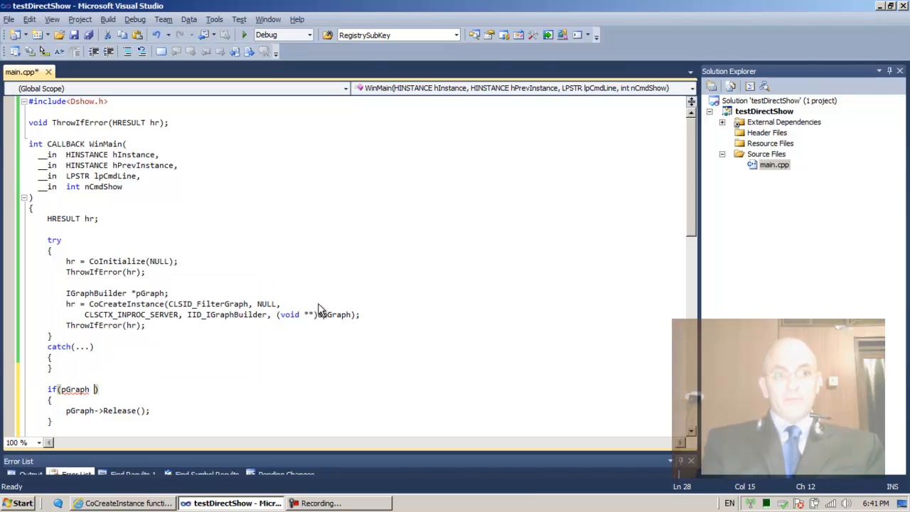
key(Backspace)
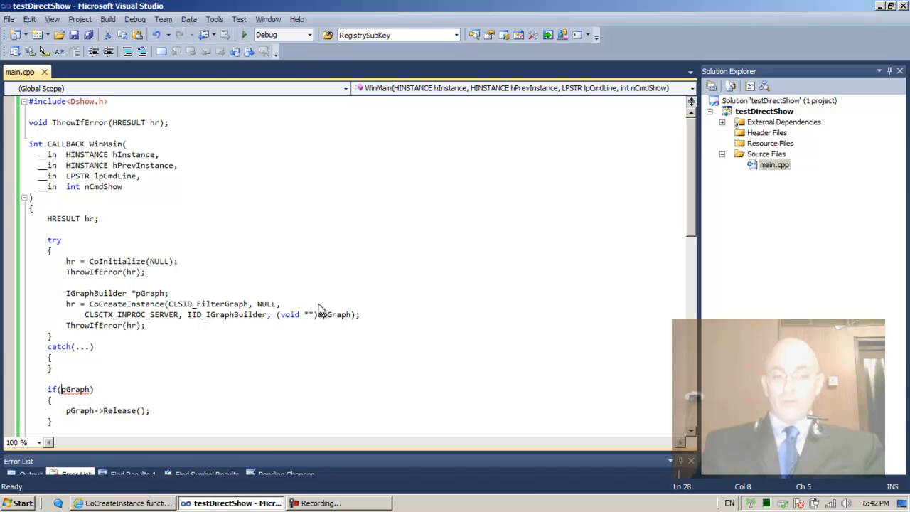
text(*)
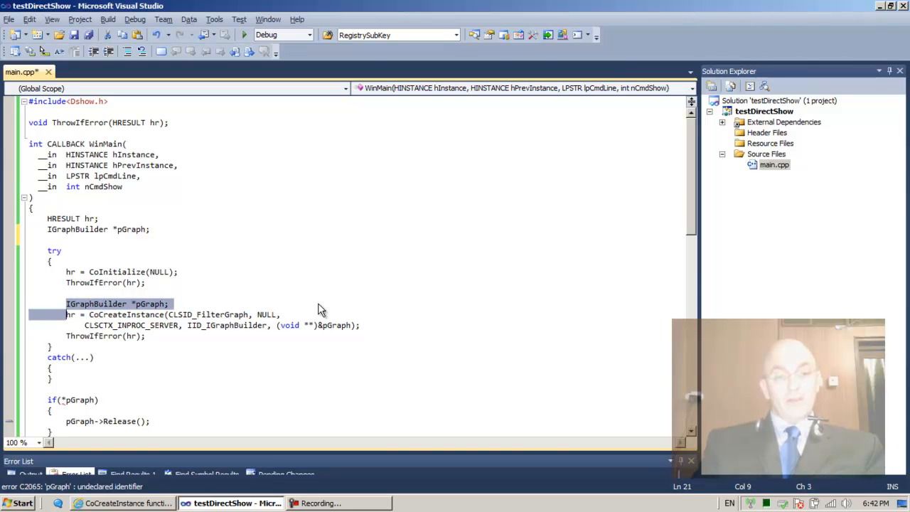
- Delete the duplicate IGraphBuilder *pGraph; declaration inside the try block
key(Delete)
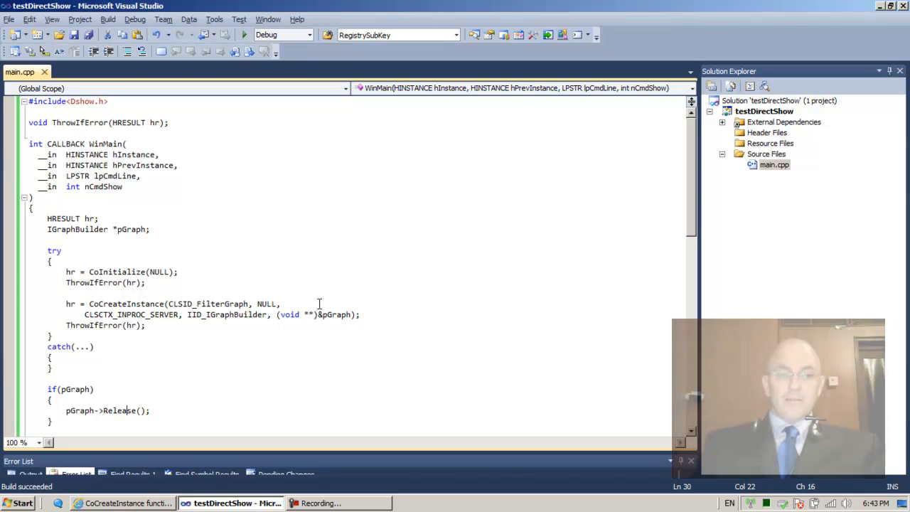
scroll(down, 3)
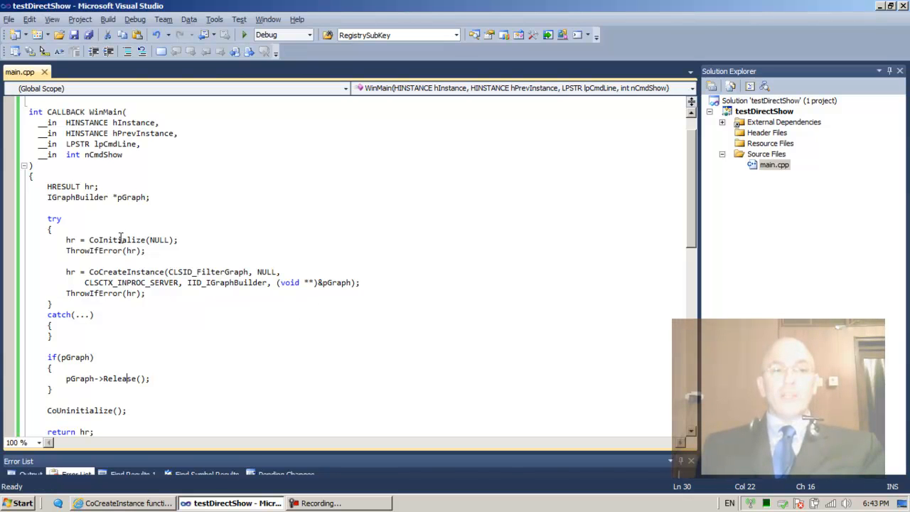
- Review hr, ThrowIfError and pGraph->Release, then initialize the pGraph declaration to NULL
double_click(71, 239)
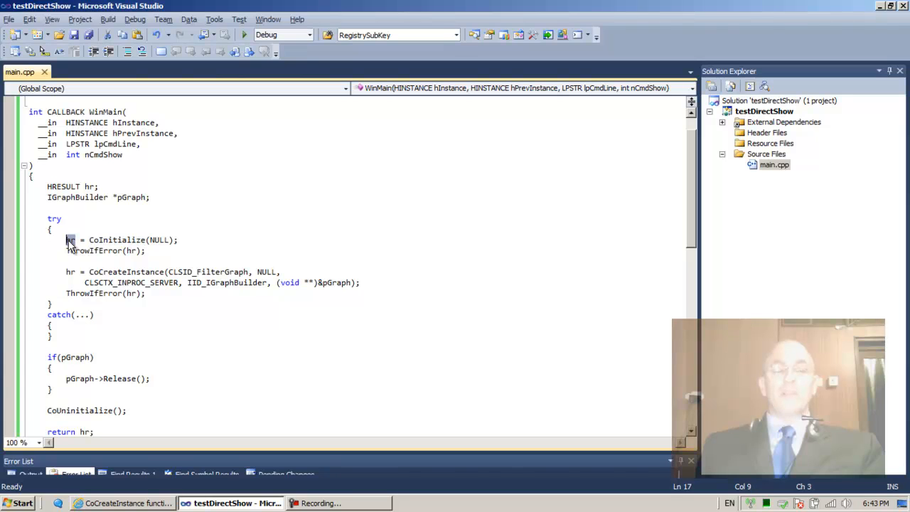
double_click(94, 250)
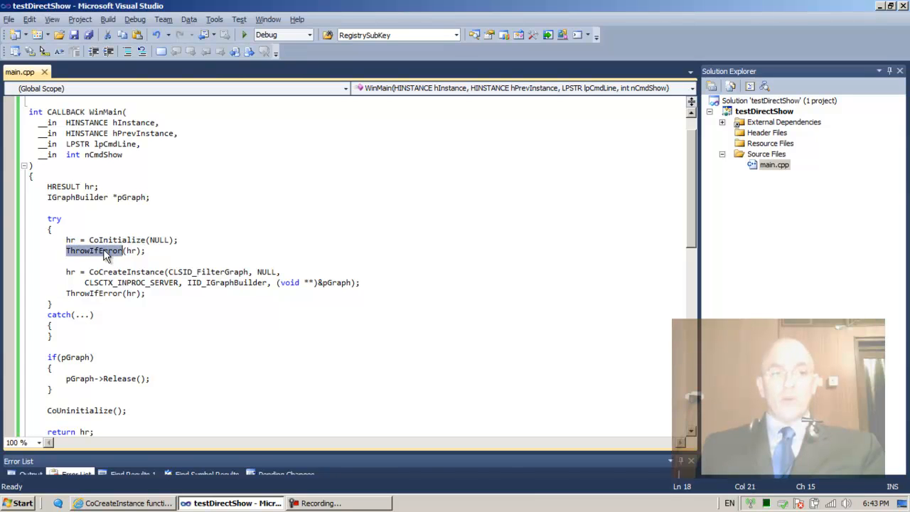
mouse_move(128, 204)
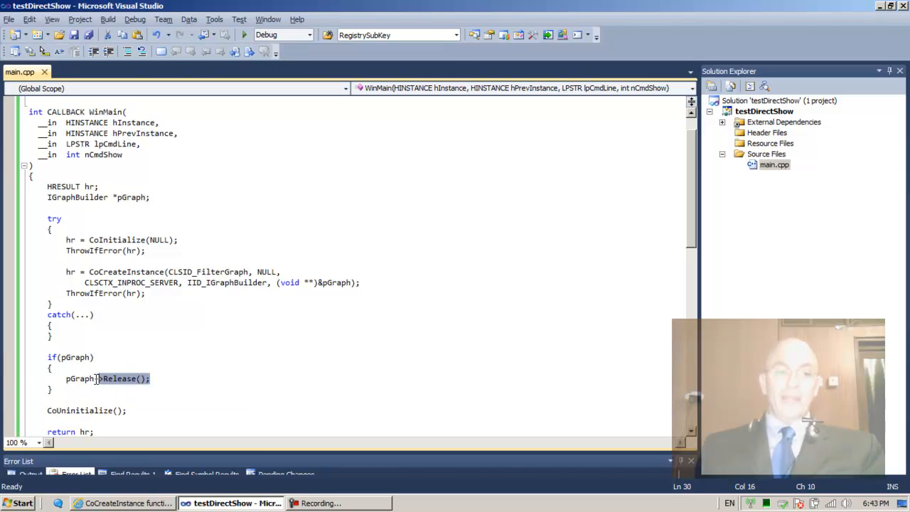
double_click(79, 378)
text( = )
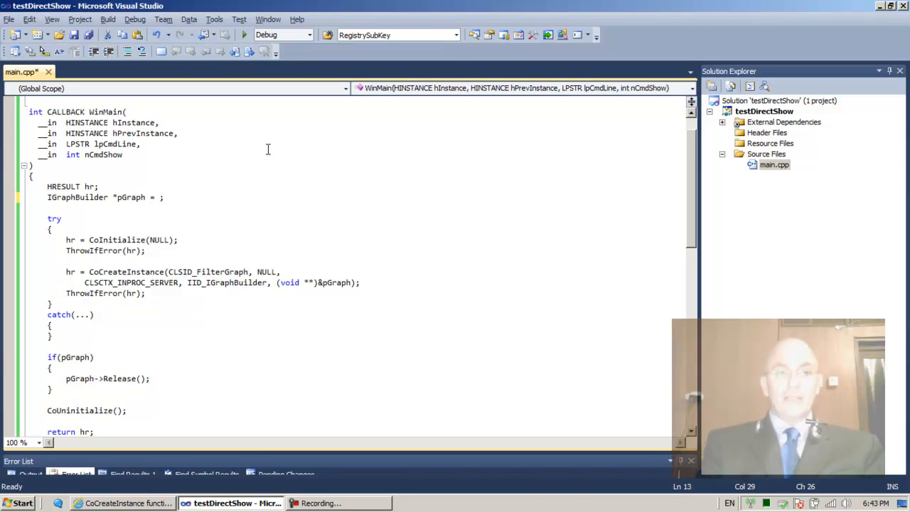
text(NUL)
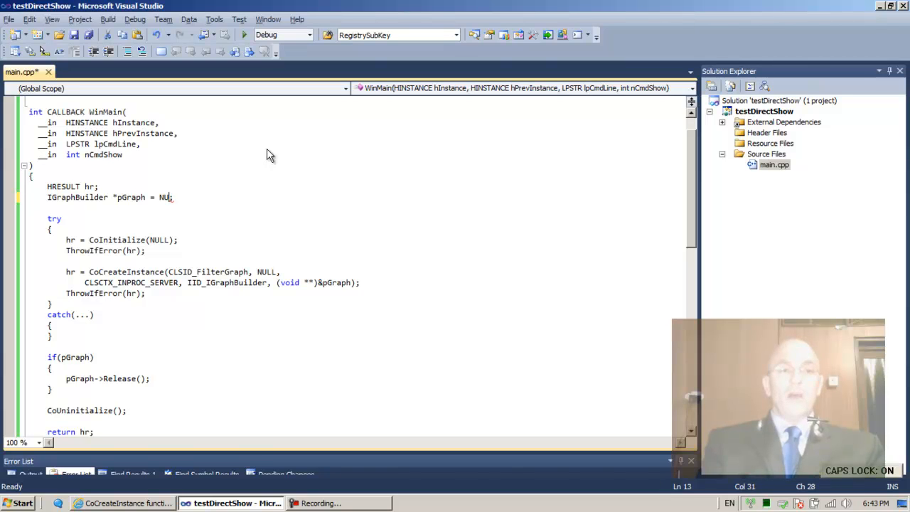
text(LL)
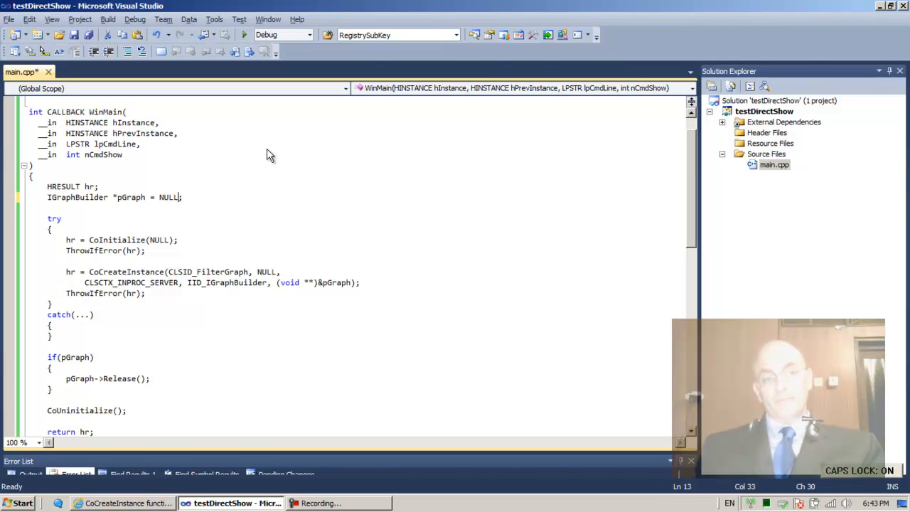